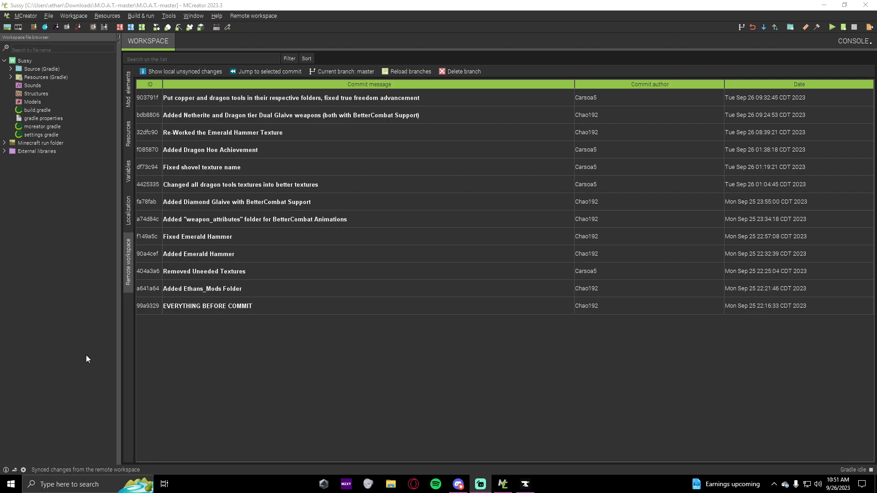
mouse_move(77, 268)
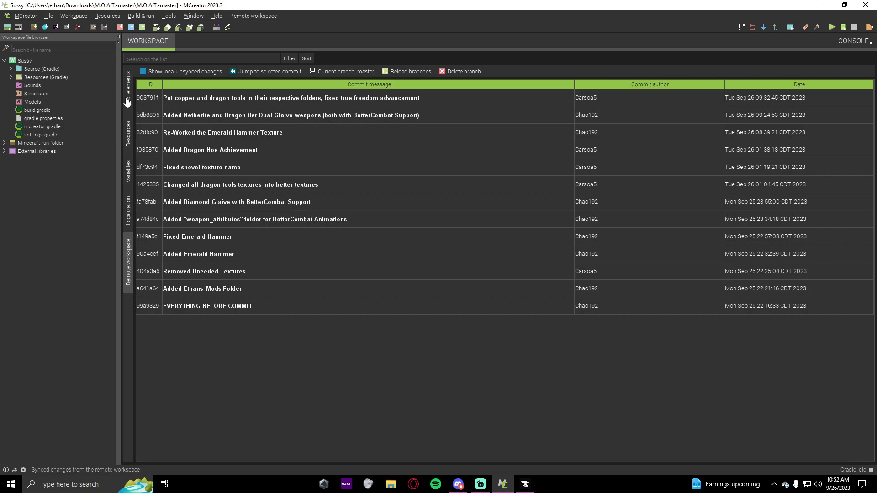
Step: Show the mod elements and open Ethans_Mods > Diamond Dual Glaive
left_click(128, 90)
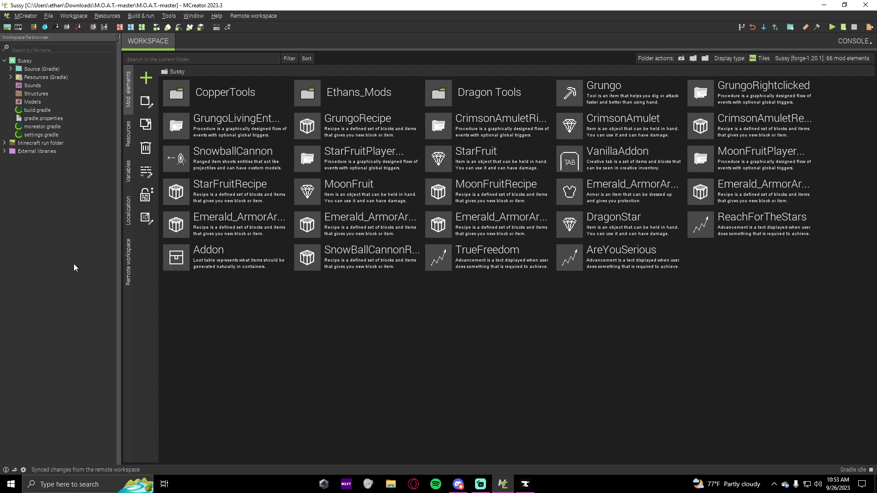
mouse_move(391, 103)
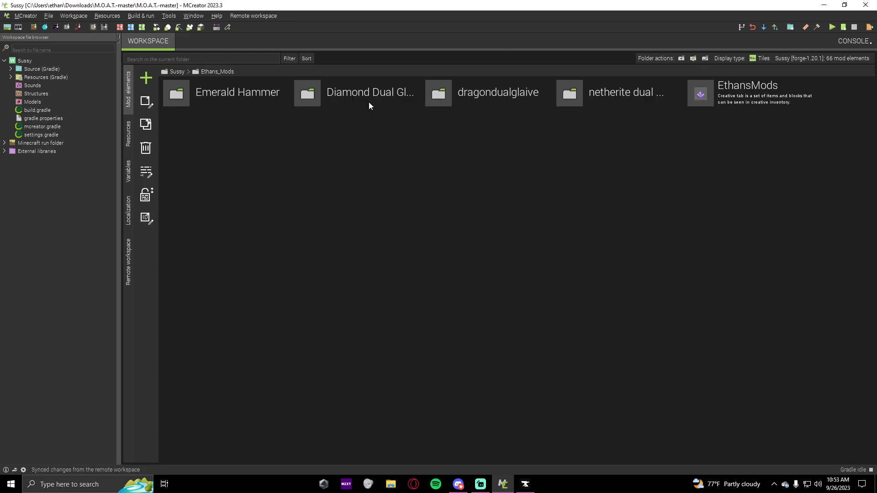
left_click(750, 93)
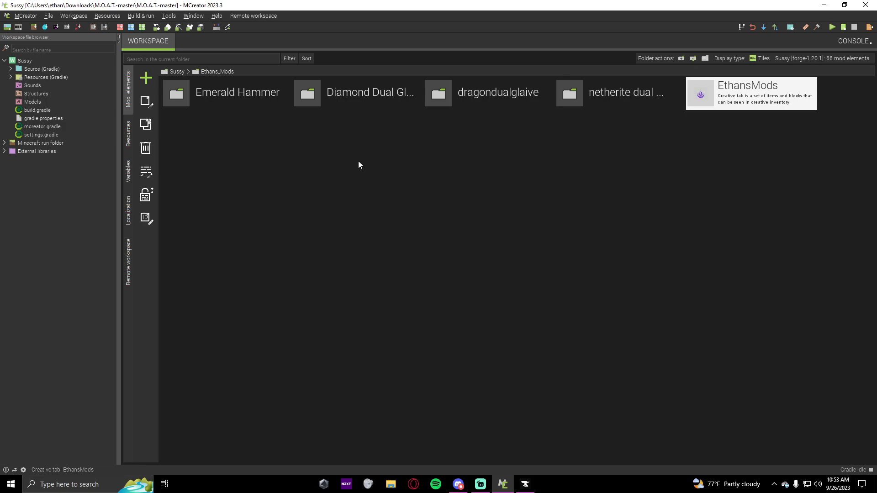
mouse_move(350, 102)
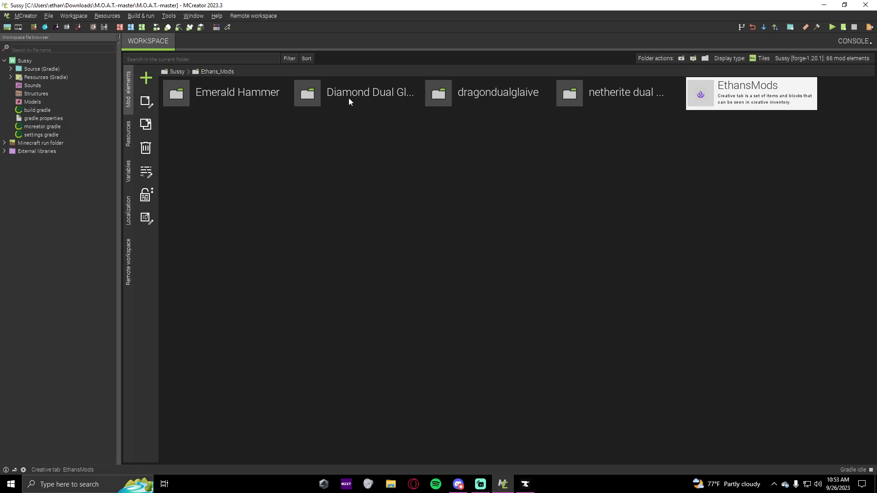
double_click(369, 92)
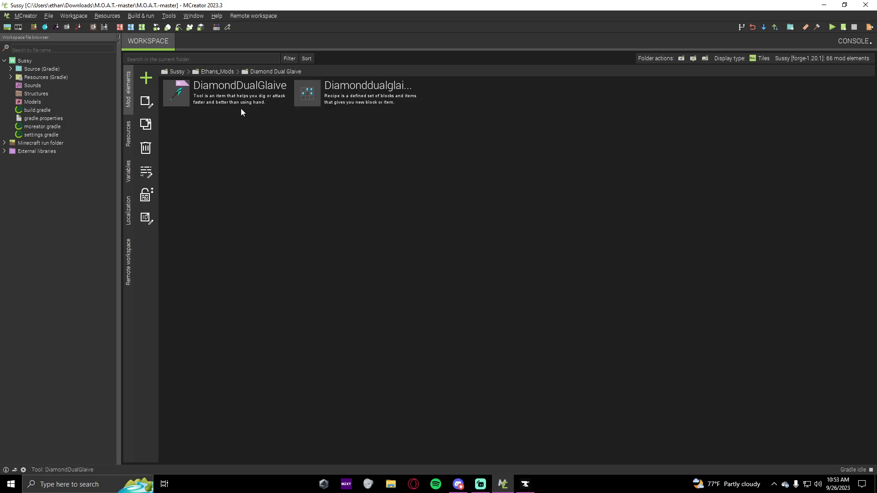
Step: Open the ethanglaive.png texture in the image editor, then return to the mod element listing
left_click(128, 133)
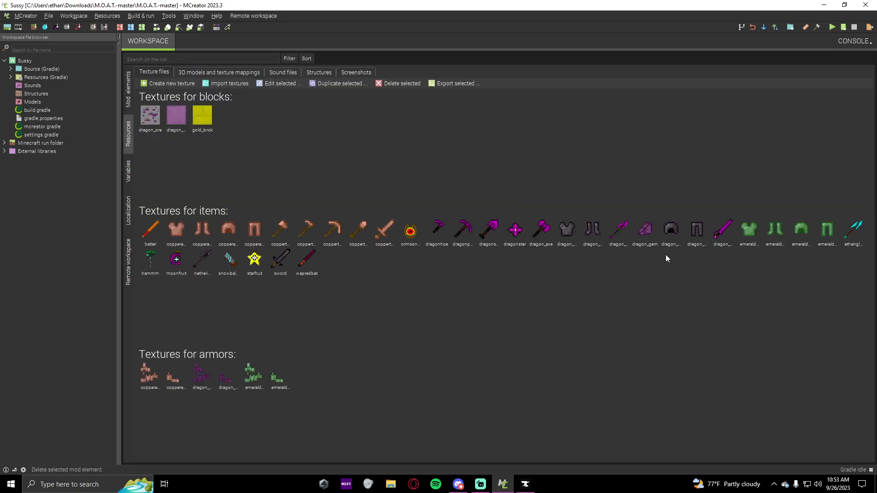
double_click(853, 229)
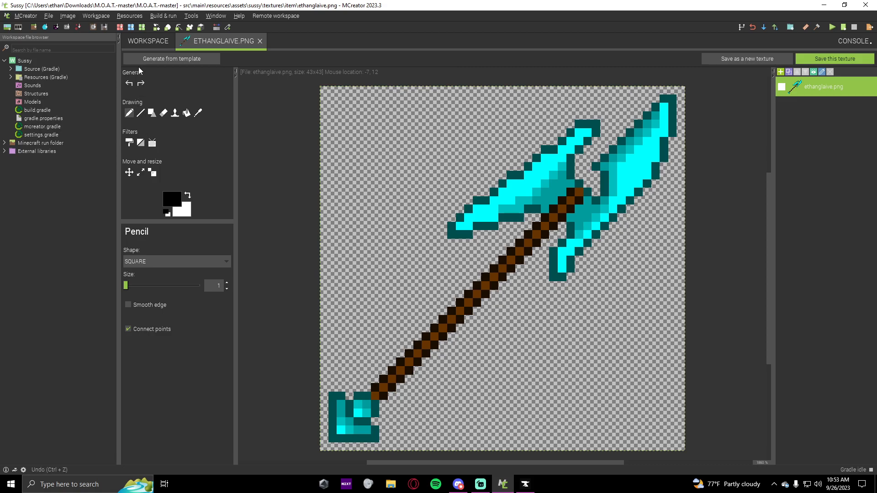
left_click(147, 41)
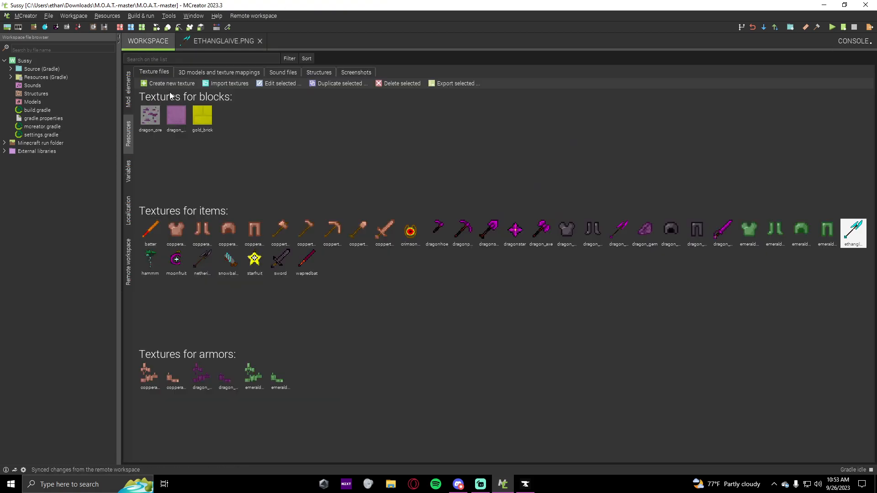
left_click(219, 72)
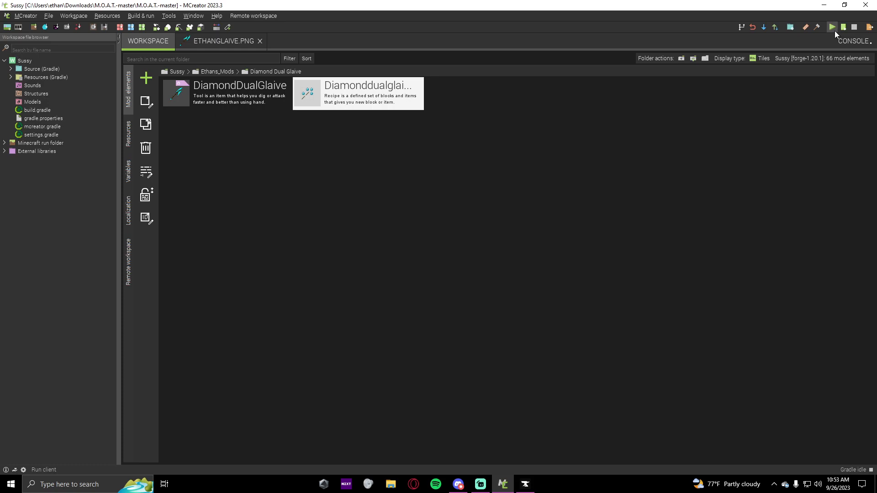
Step: Launch the test client and open DiamondDualGlaive's item model JSON in the code editor
left_click(831, 27)
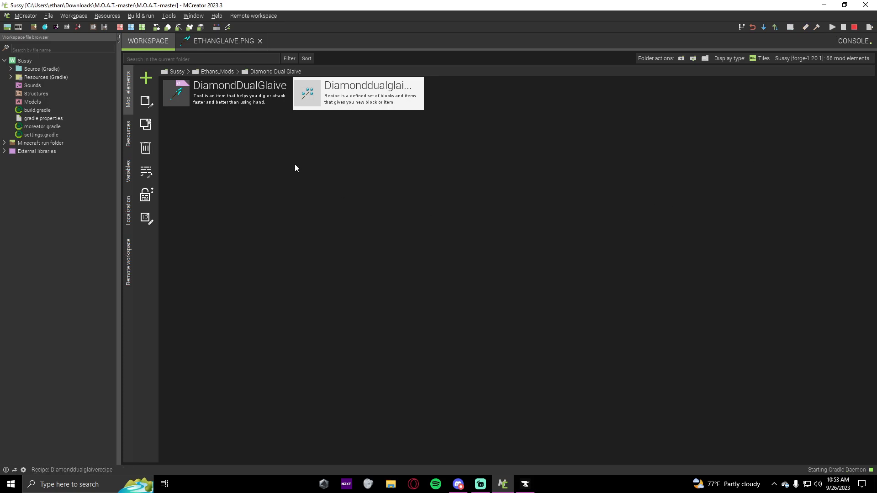
right_click(230, 93)
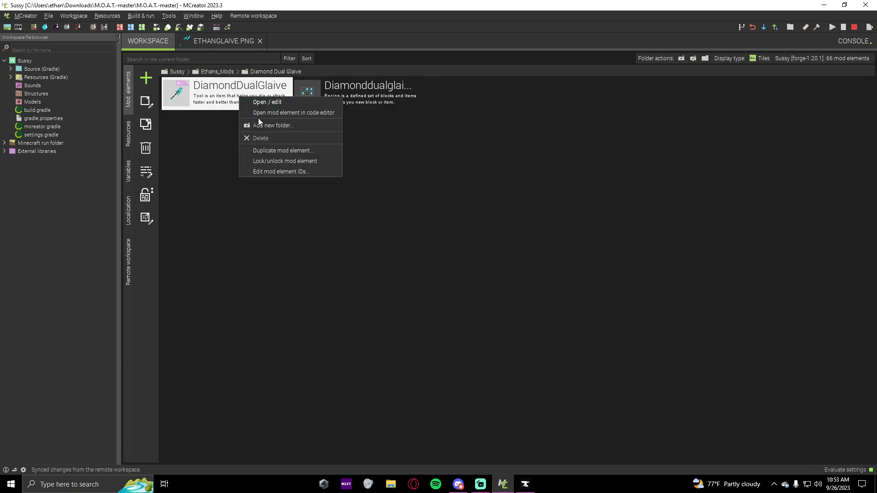
left_click(294, 112)
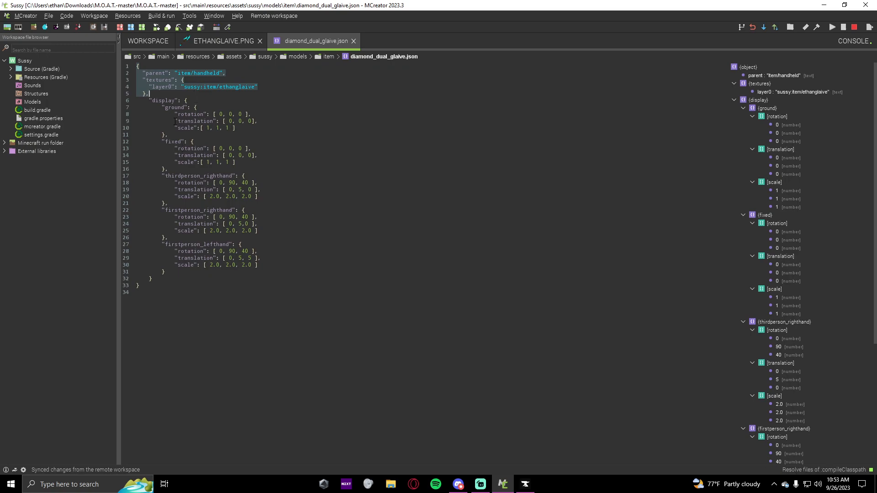
left_click(196, 281)
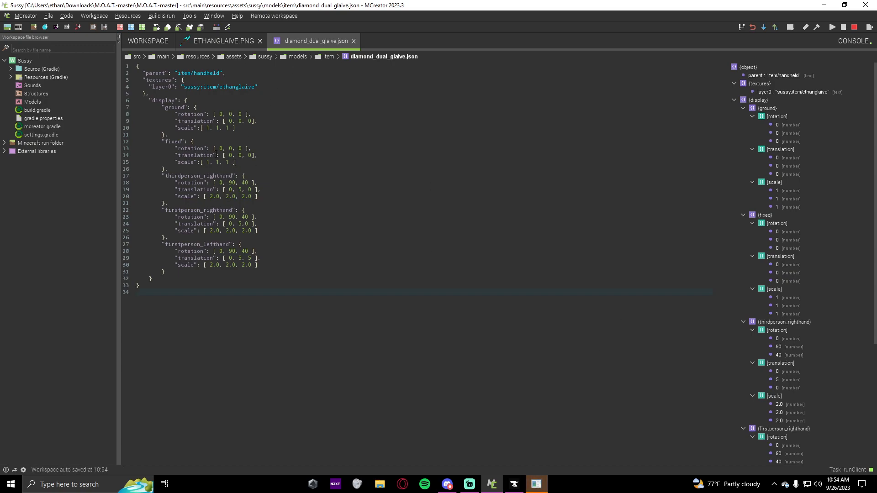
mouse_move(342, 53)
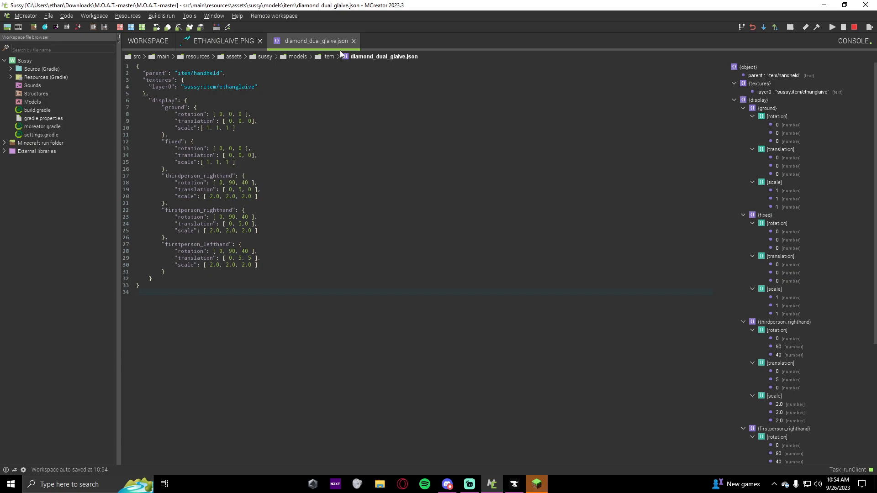
mouse_move(352, 45)
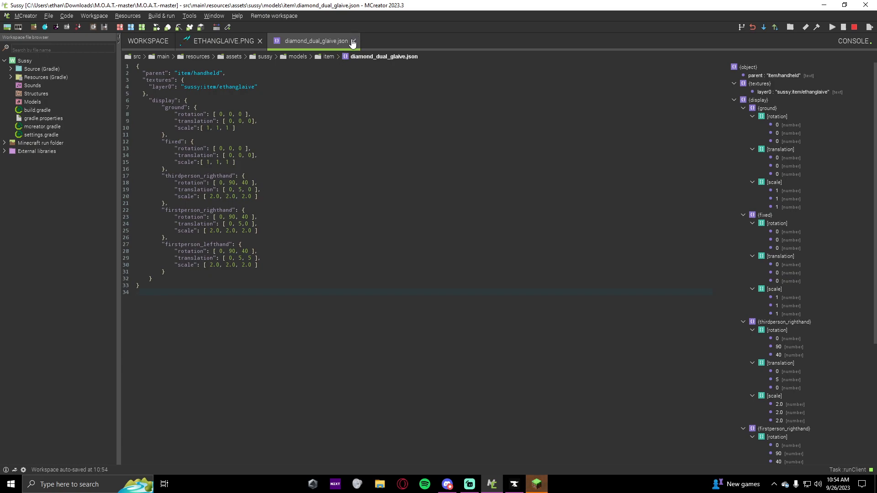
Step: Close the JSON tab, load a maximized singleplayer world, and swing the diamond glaive
left_click(832, 27)
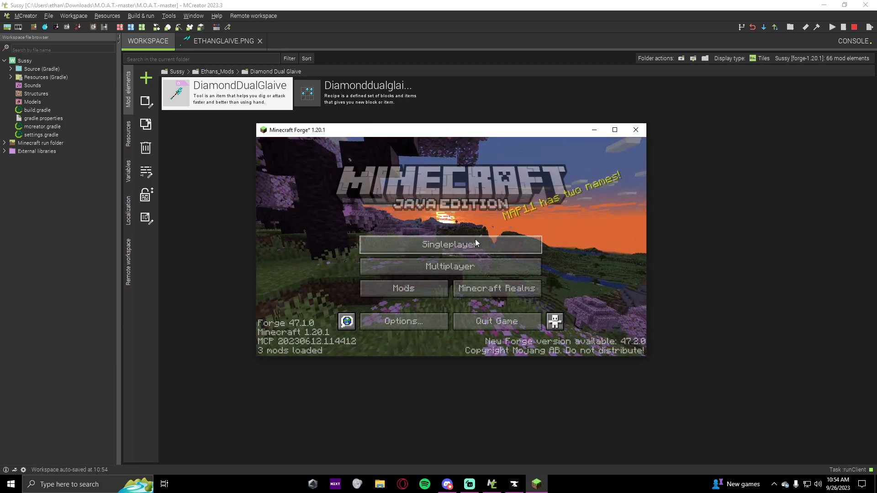
left_click(450, 245)
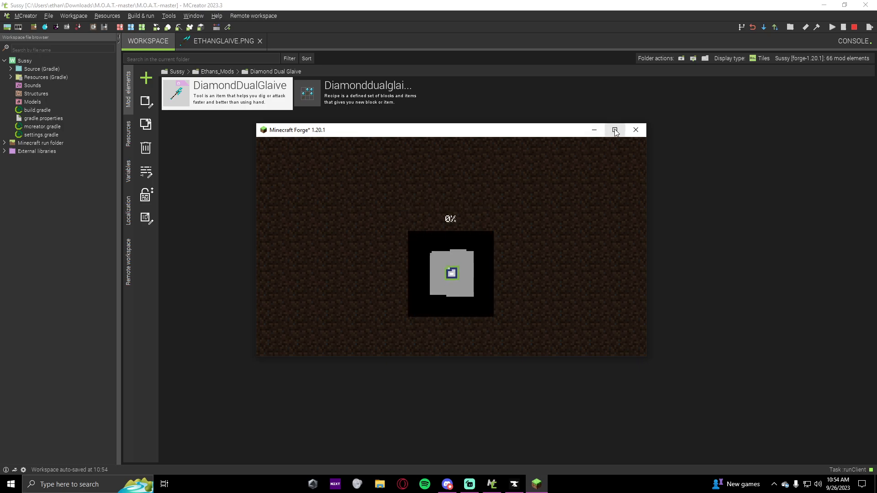
left_click(614, 130)
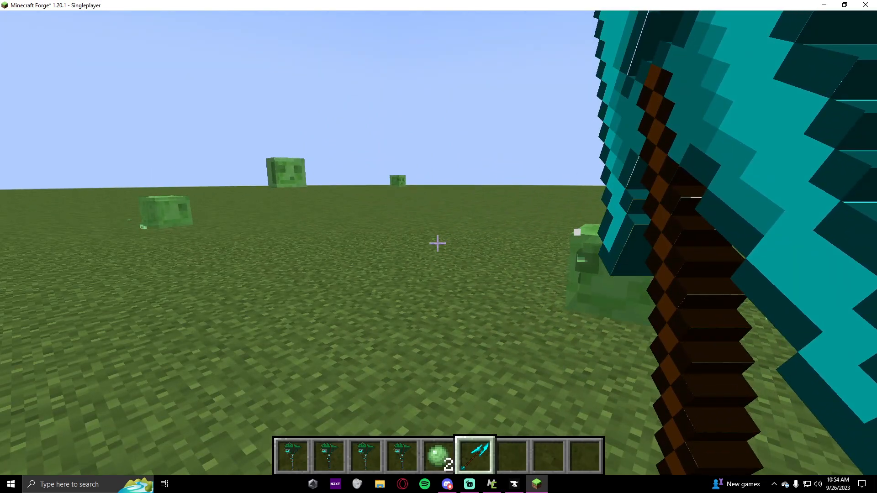
left_click(474, 483)
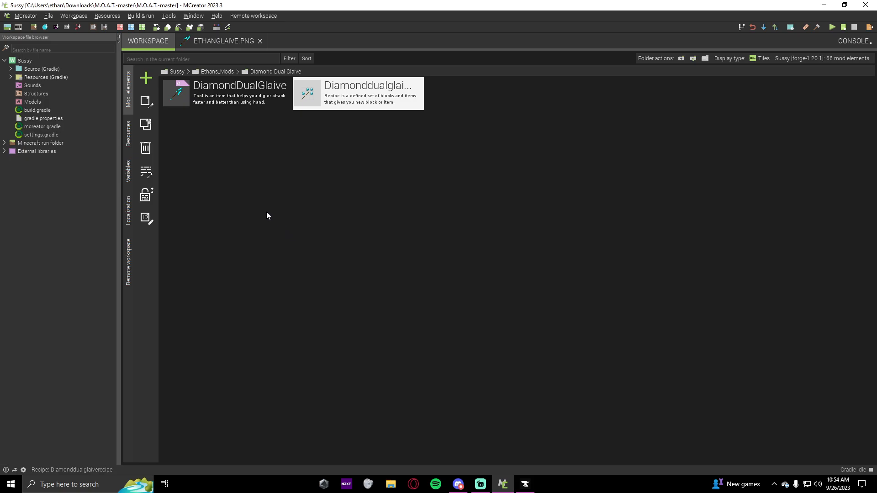
mouse_move(271, 201)
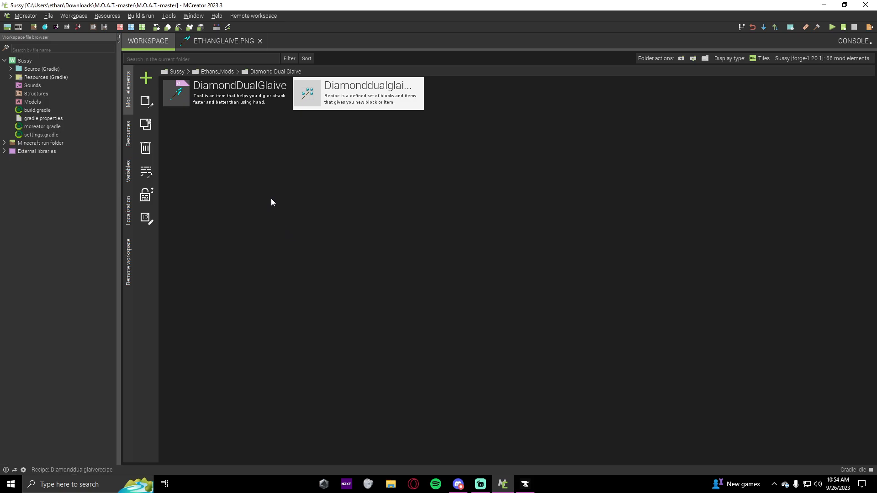
mouse_move(359, 112)
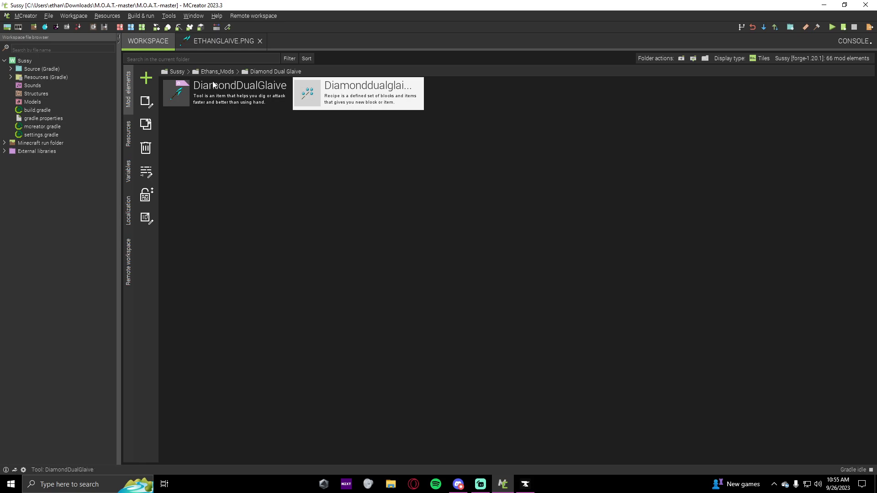
mouse_move(202, 99)
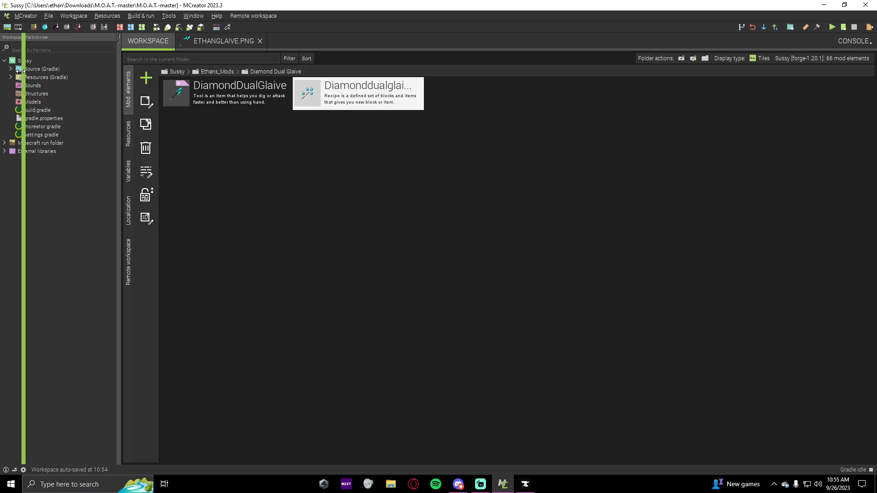
Step: Expand Resources > data > sussy > weapon_attributes and close the ethanglaive.png texture tab
left_click(6, 37)
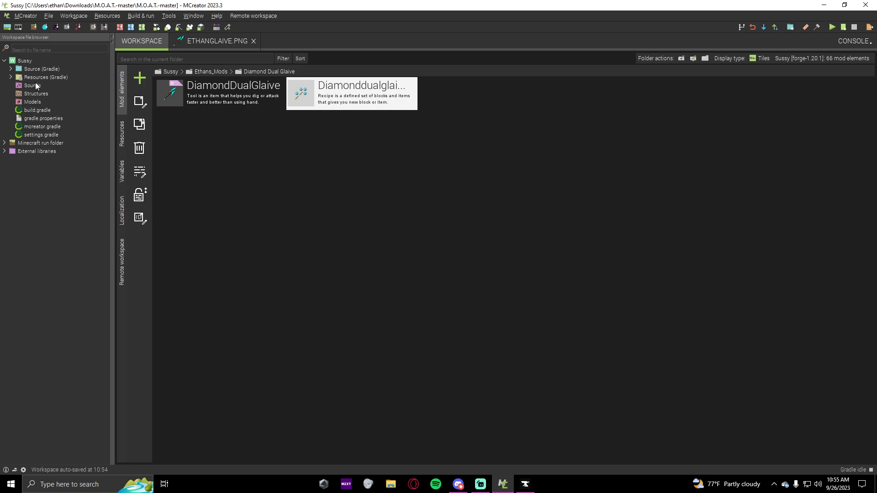
left_click(10, 77)
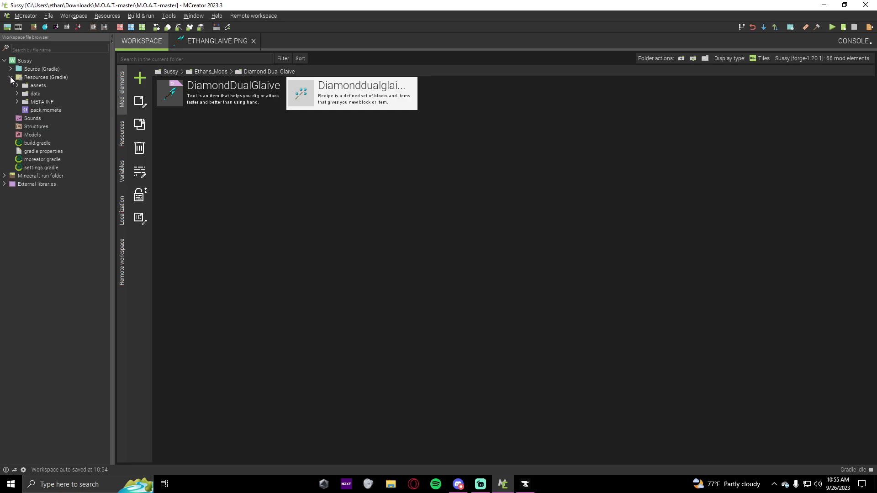
left_click(17, 93)
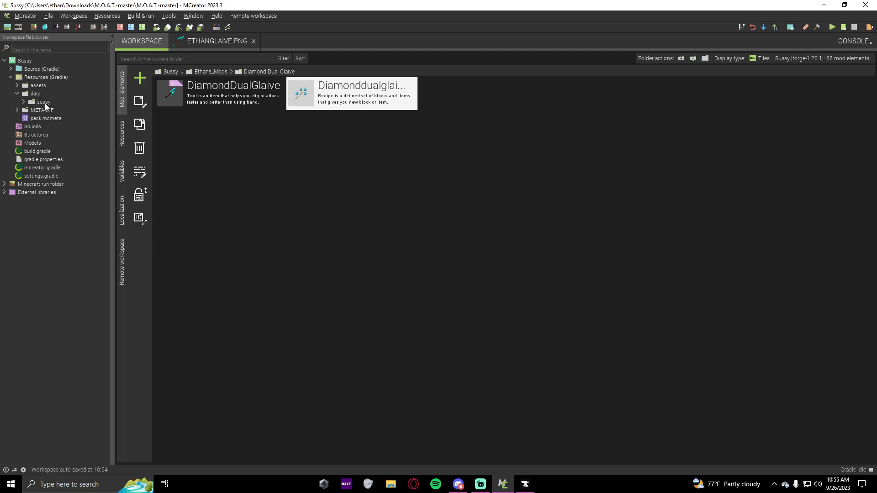
left_click(25, 102)
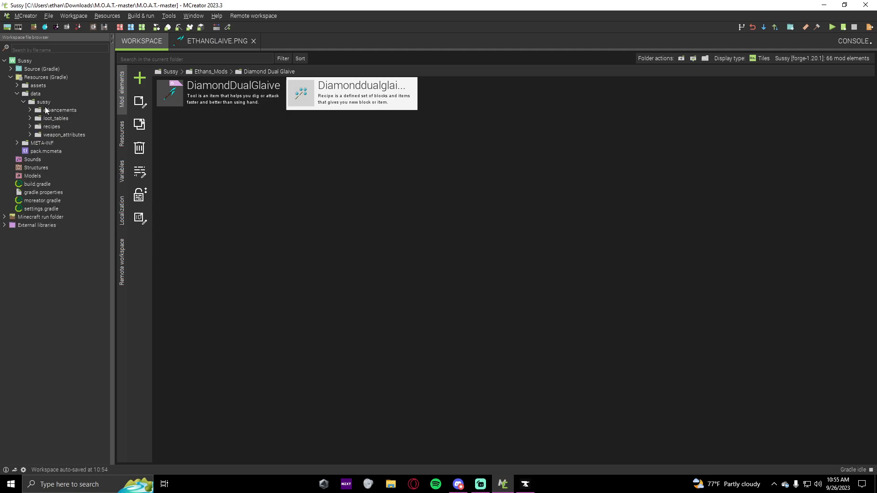
mouse_move(68, 122)
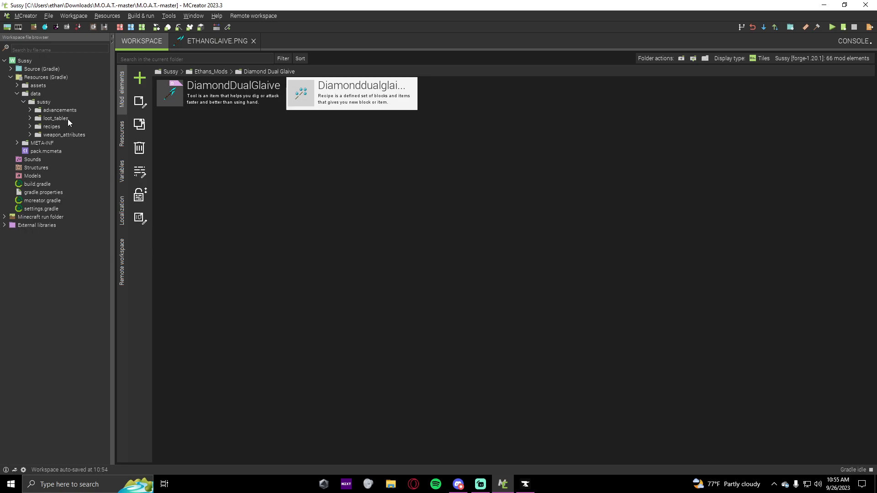
mouse_move(64, 113)
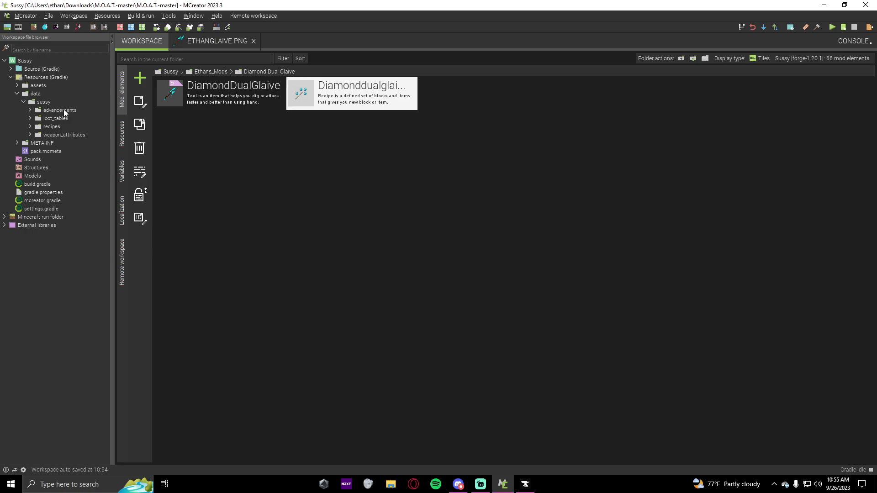
mouse_move(63, 131)
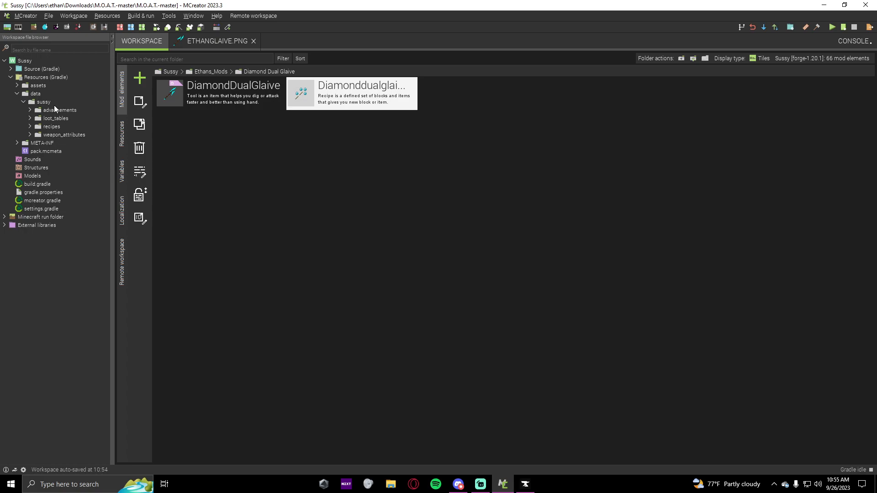
left_click(42, 101)
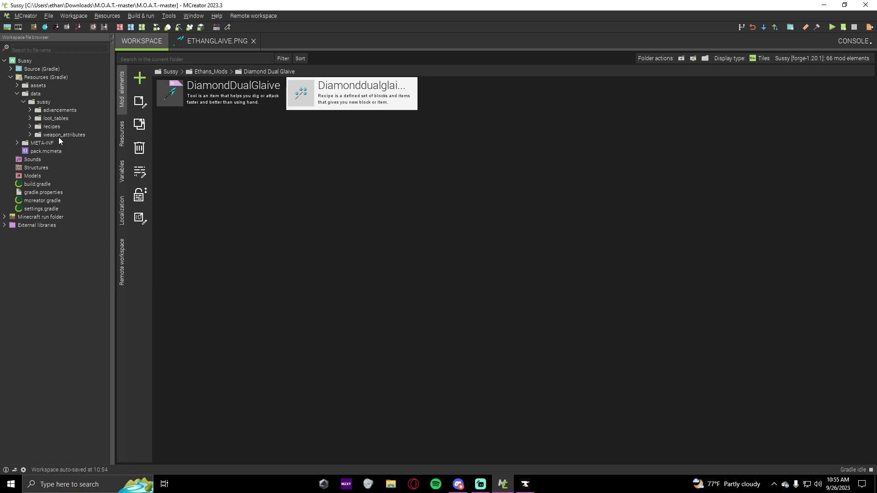
left_click(32, 134)
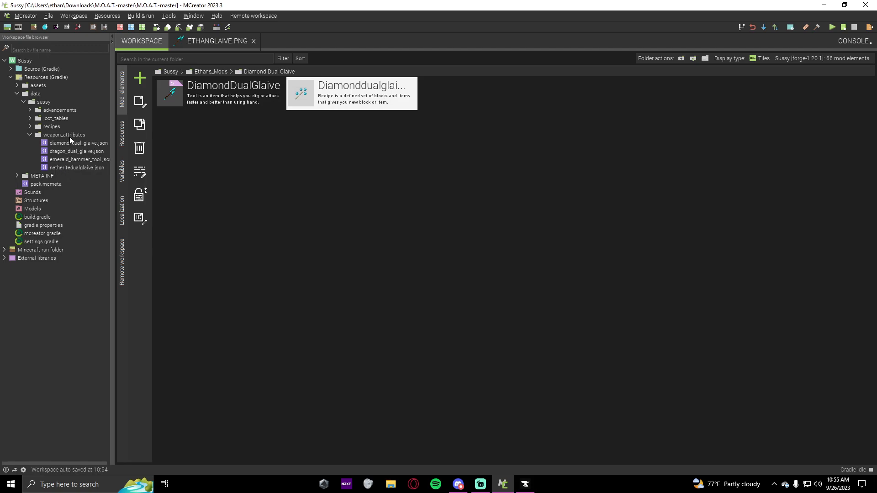
left_click(252, 40)
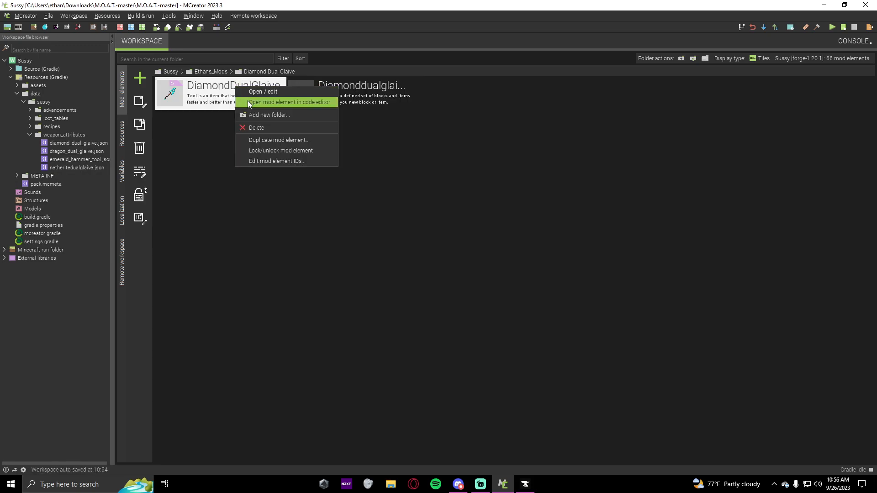
mouse_move(207, 100)
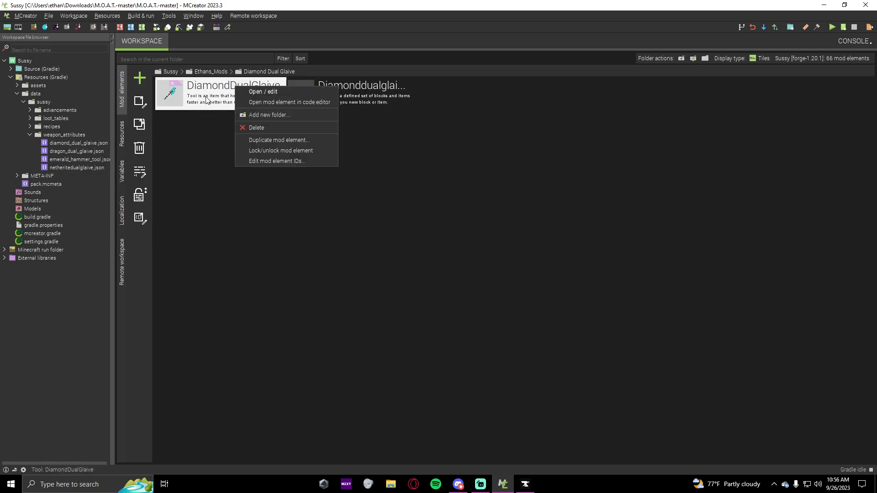
mouse_move(213, 97)
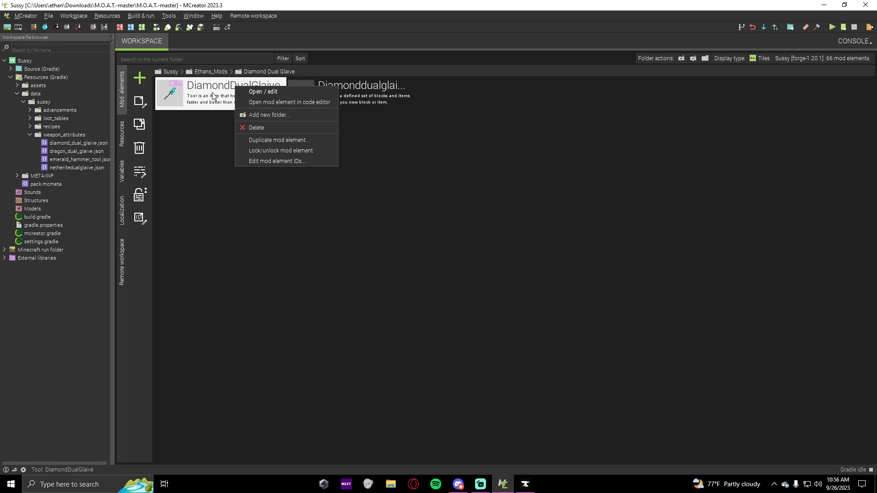
mouse_move(289, 105)
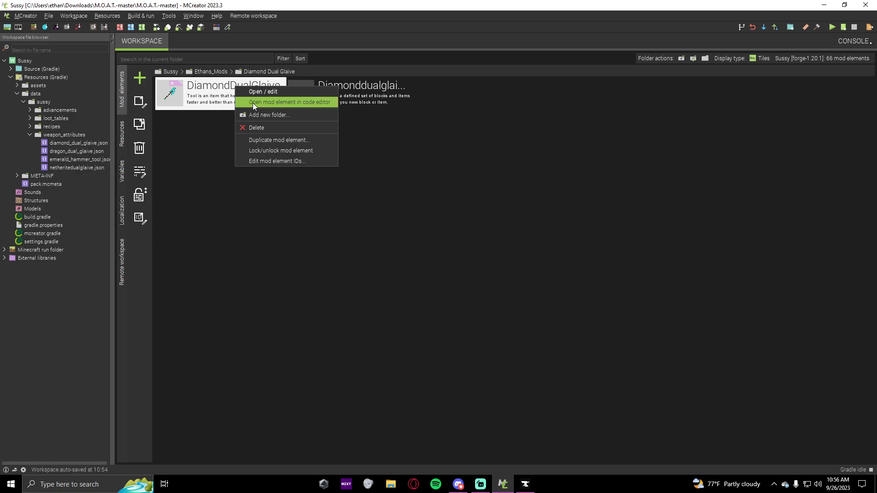
Step: Open the DiamondDualGlaive element in the code editor
left_click(290, 102)
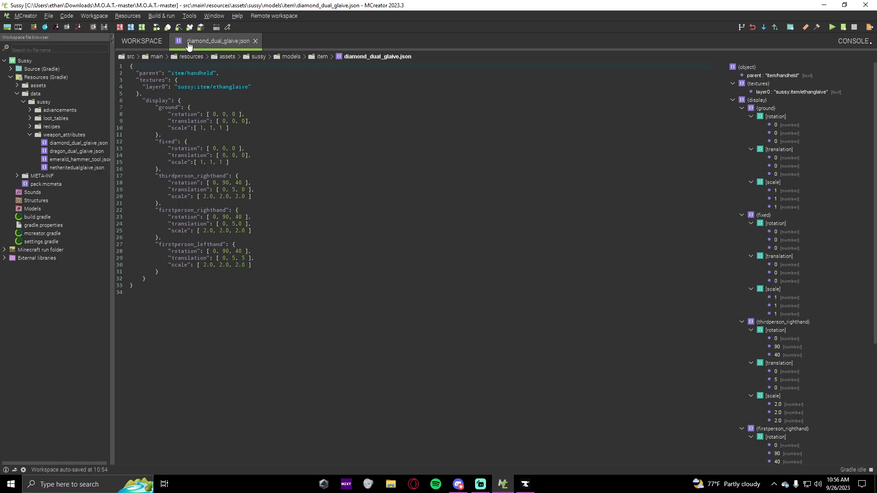
mouse_move(212, 47)
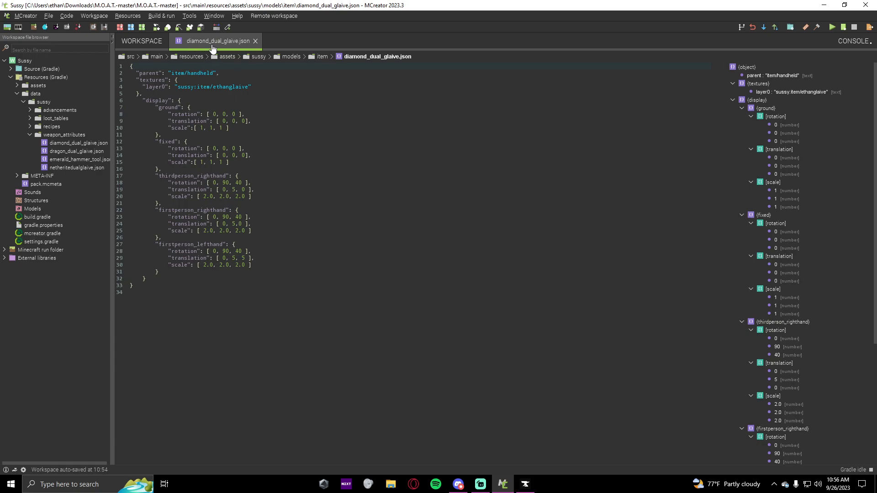
mouse_move(245, 48)
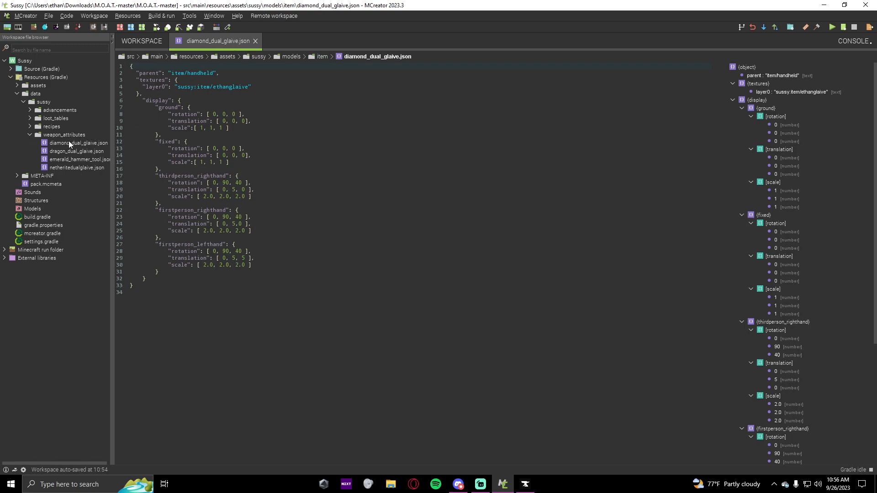
left_click(64, 135)
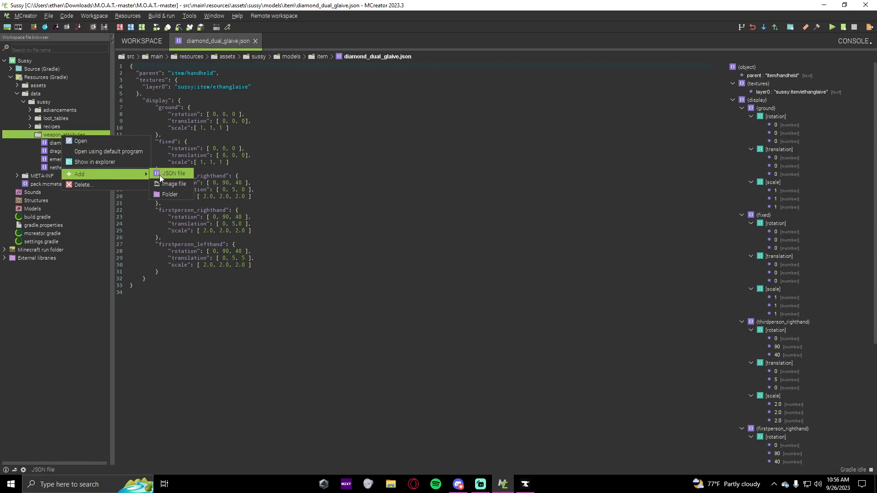
left_click(173, 173)
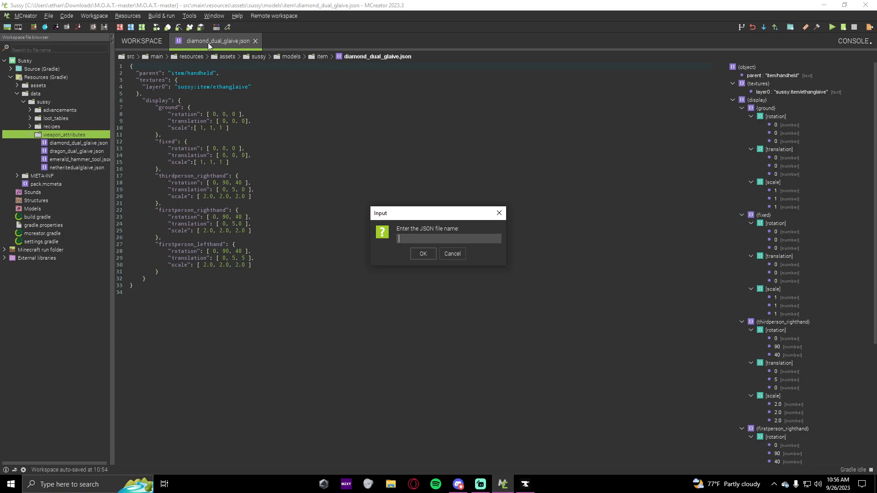
mouse_move(212, 47)
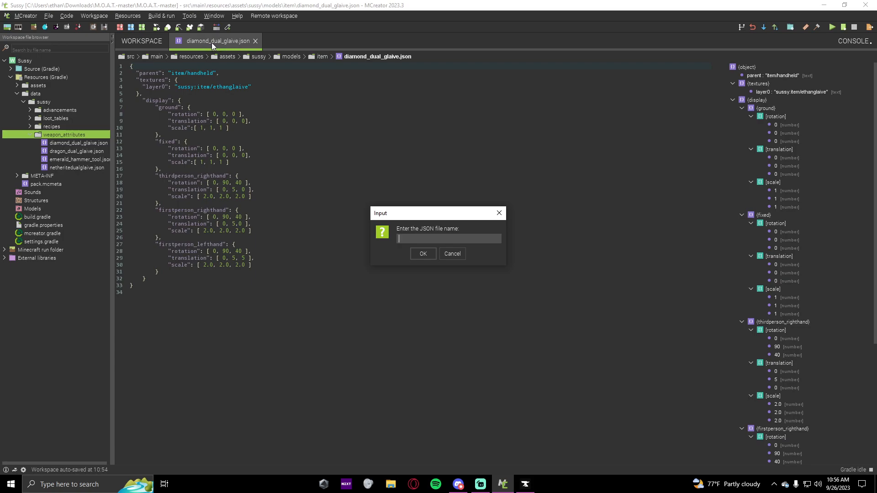
mouse_move(230, 44)
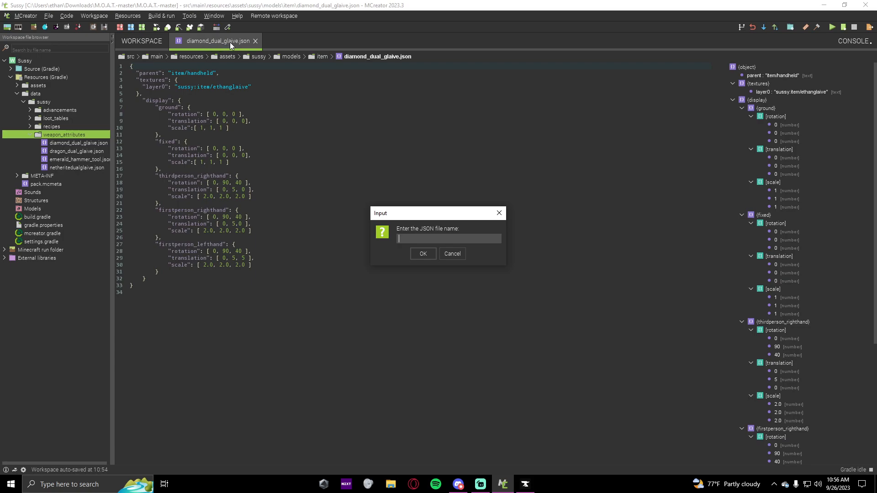
mouse_move(440, 229)
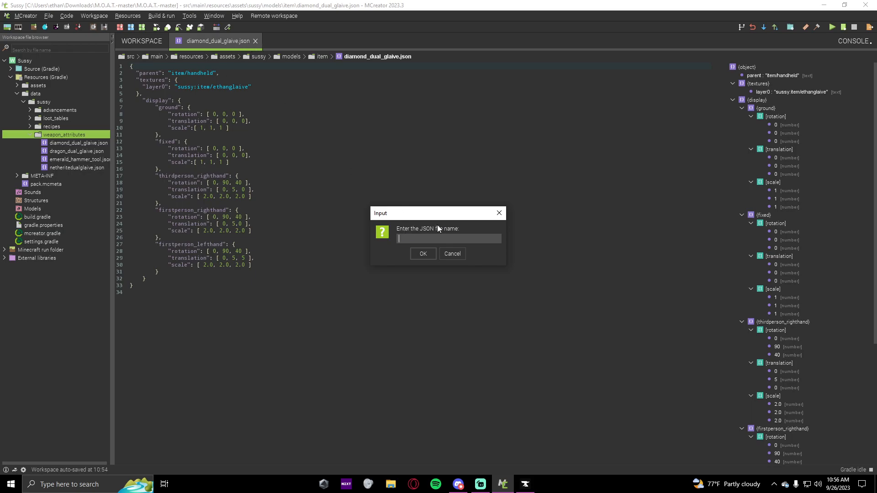
left_click(451, 254)
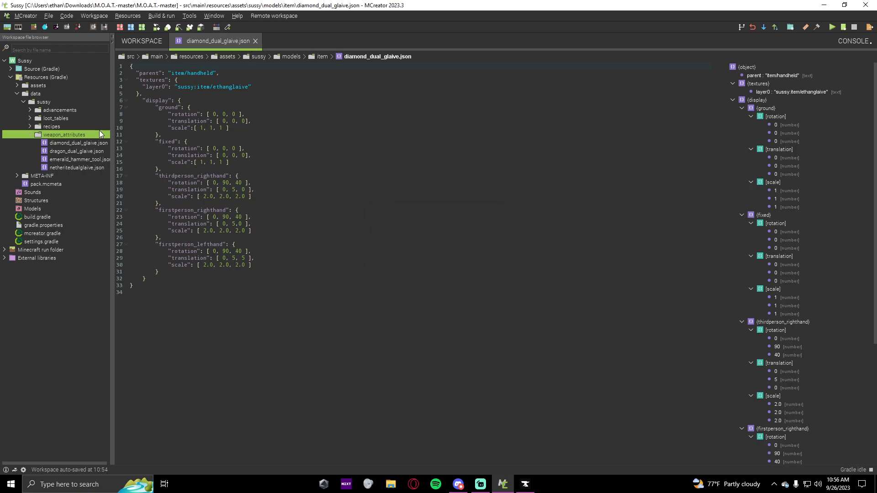
left_click(78, 143)
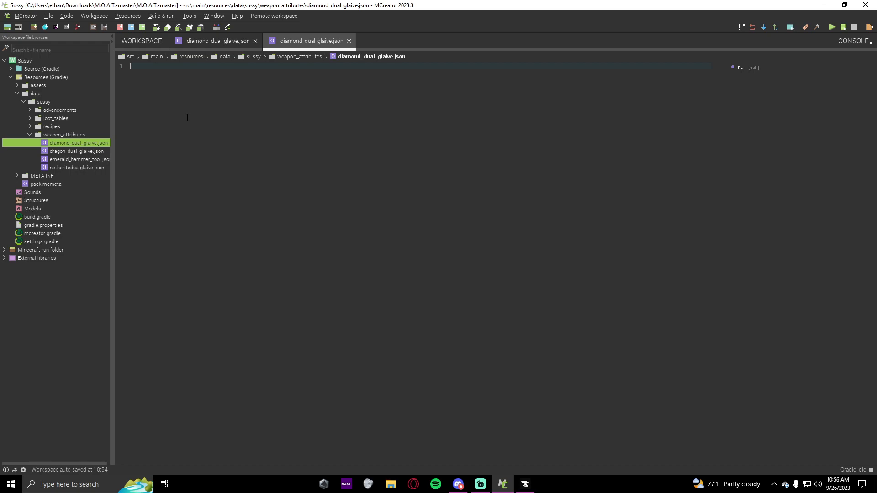
mouse_move(209, 96)
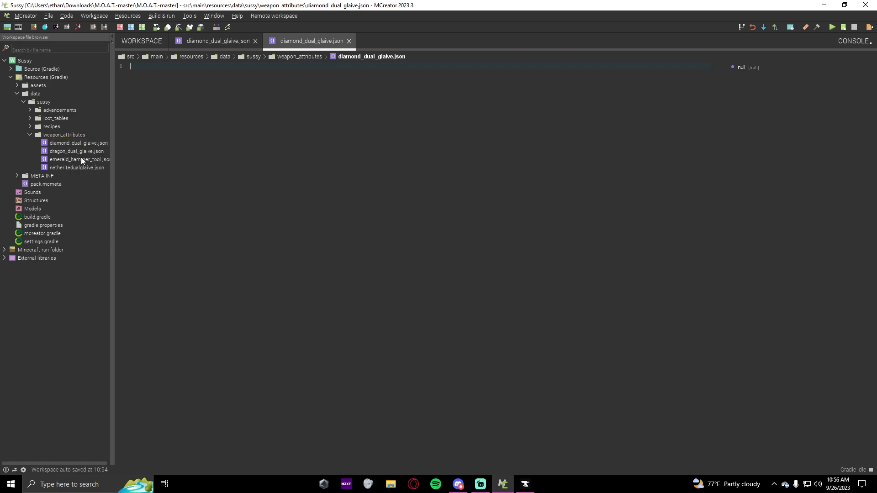
Step: View dragon_dual_glaive.json, close it, and switch to the glaive's item model tab
double_click(77, 151)
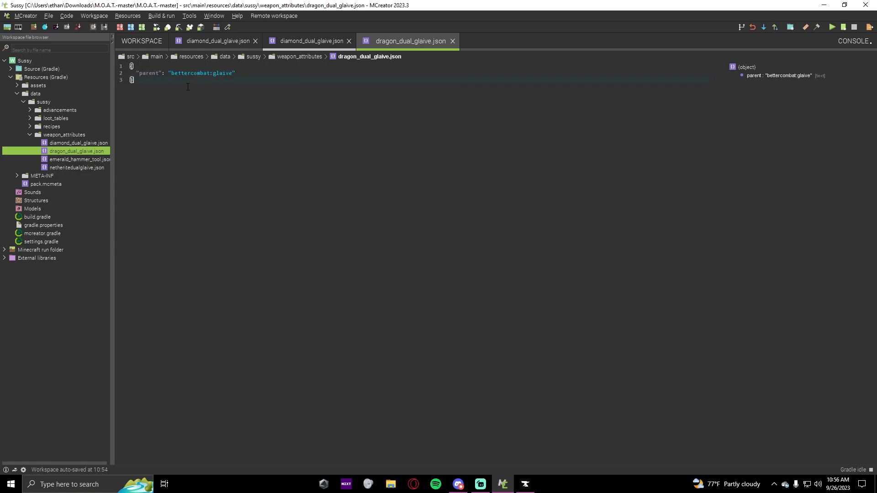
left_click(453, 40)
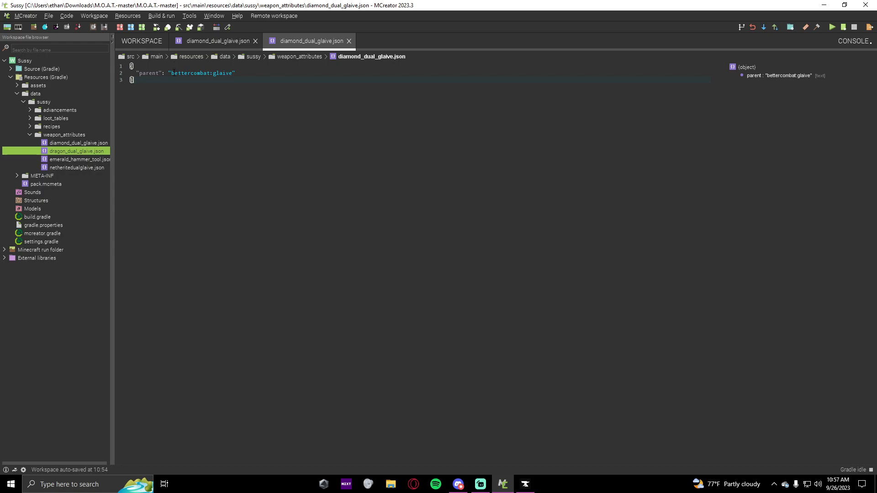
mouse_move(82, 143)
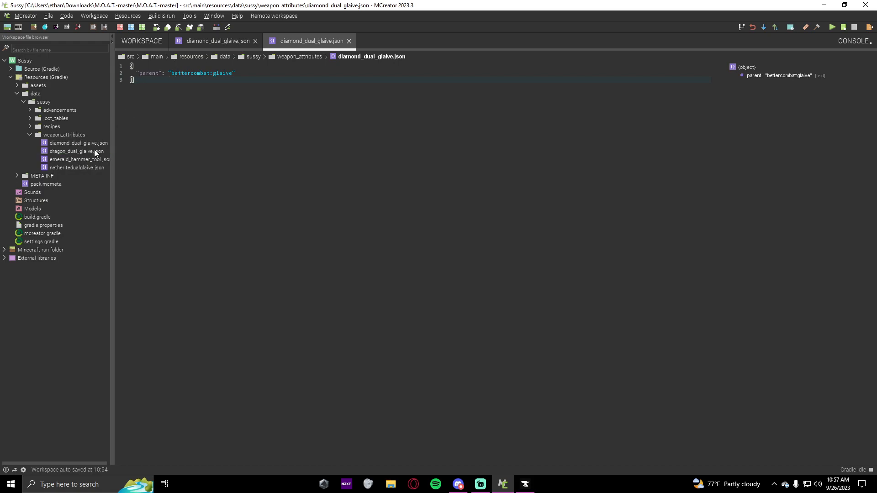
left_click(216, 41)
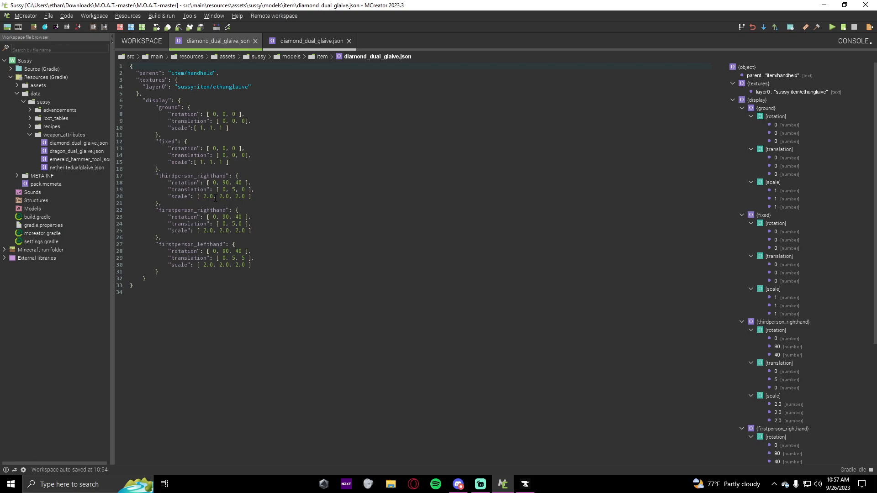
Step: Switch to the weapon_attributes diamond_dual_glaive.json and highlight 'parent' and 'glaive'
left_click(308, 40)
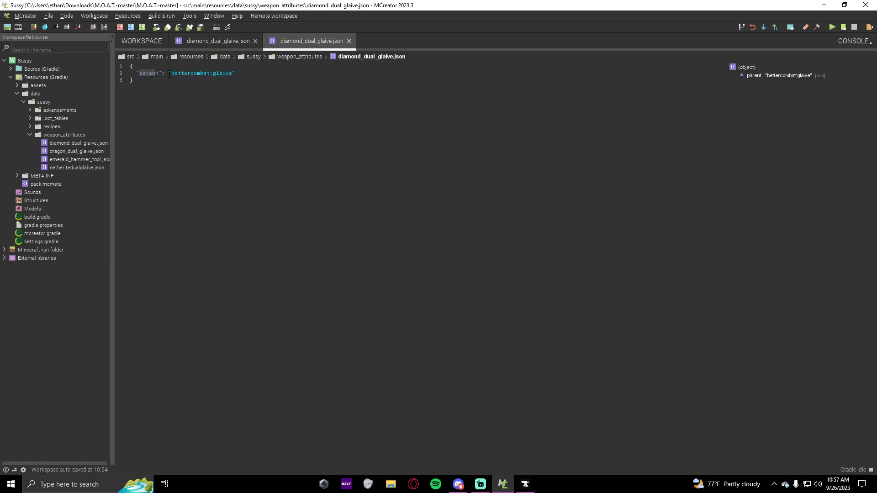
double_click(194, 73)
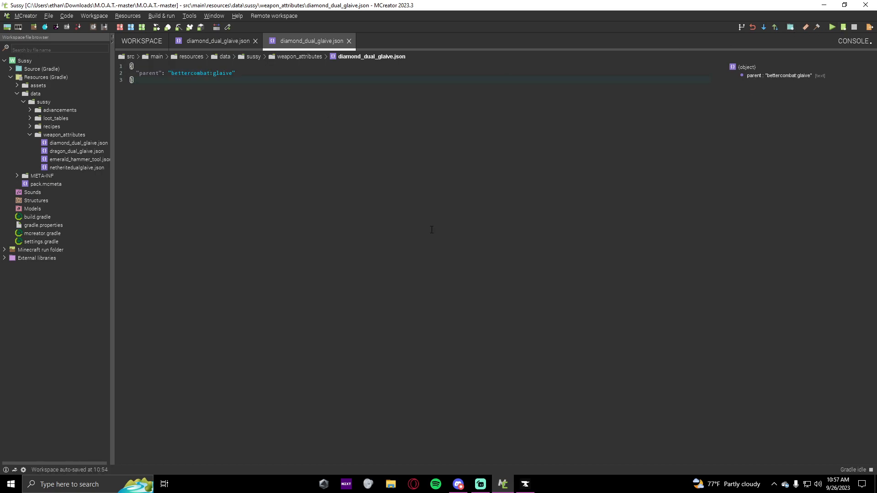
mouse_move(412, 214)
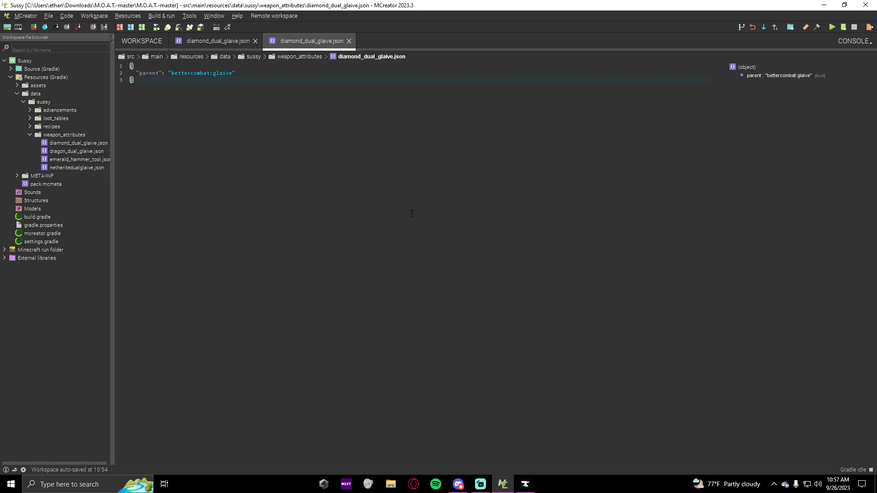
double_click(221, 72)
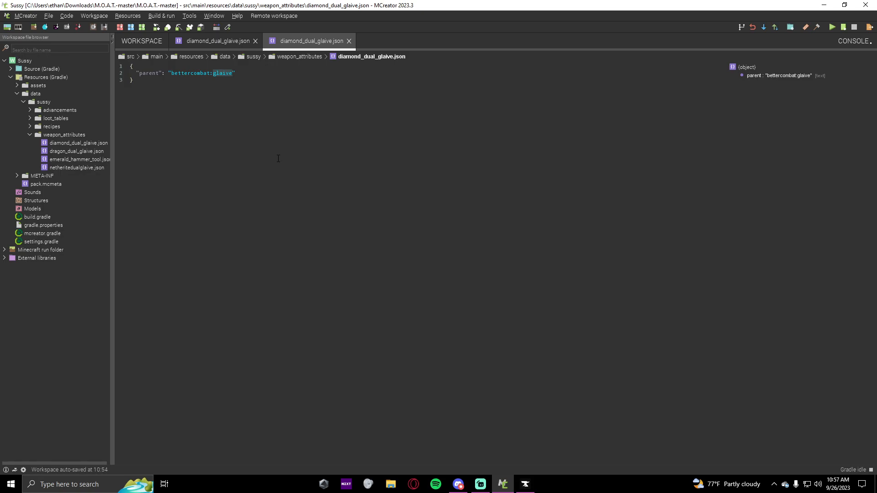
mouse_move(459, 484)
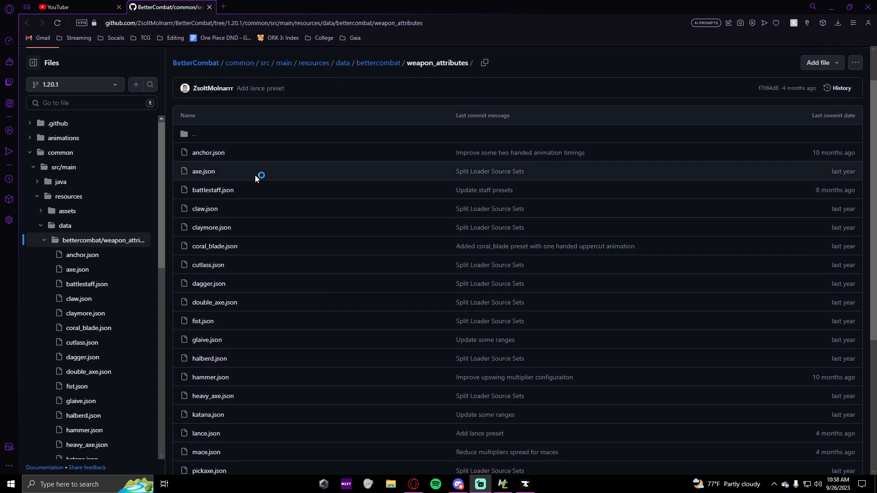
Step: Scroll through BetterCombat's weapon_attributes preset files on GitHub
scroll("down", 3)
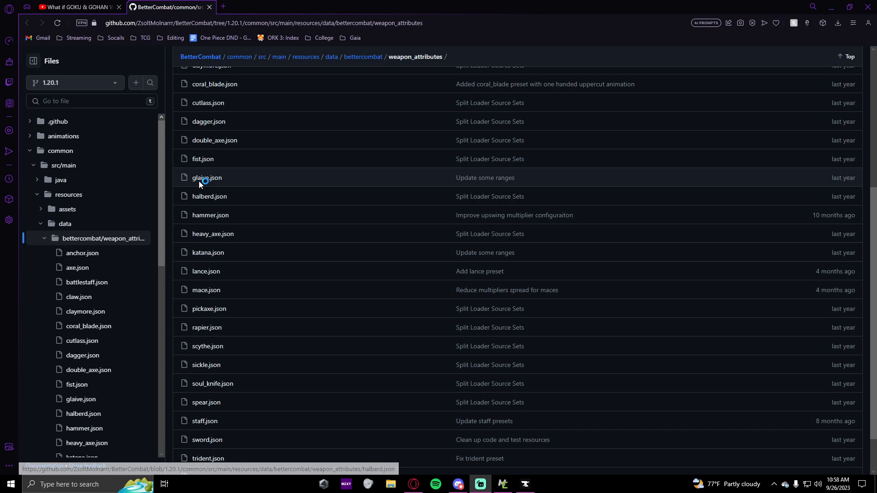
mouse_move(232, 219)
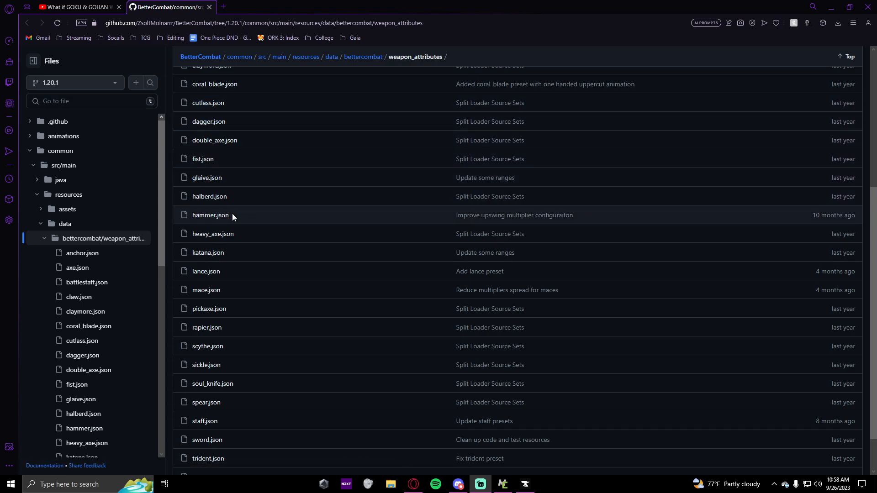
mouse_move(208, 252)
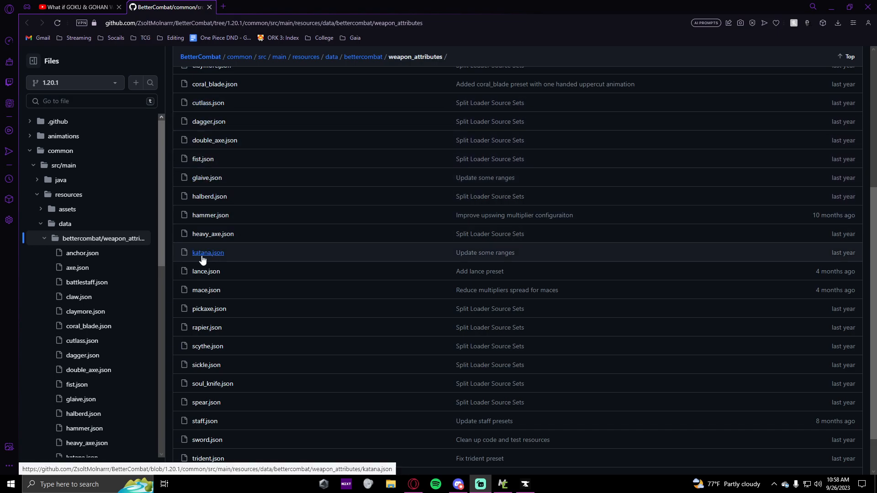
scroll("down", 3)
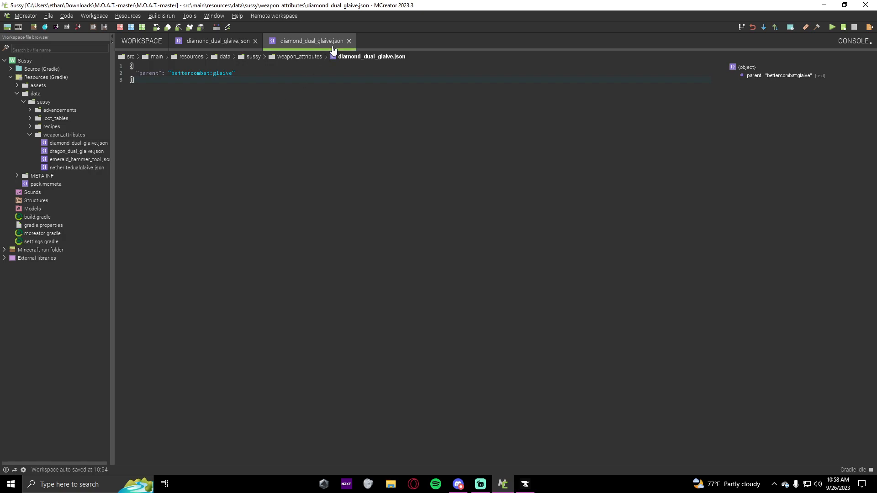
mouse_move(349, 40)
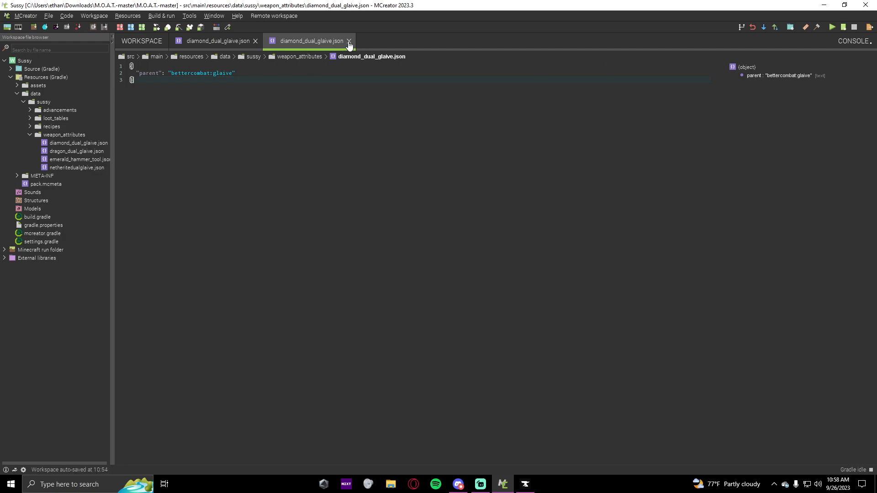
Step: Close the attributes file, build, and export the mod without donating, then view CurseForge
left_click(348, 41)
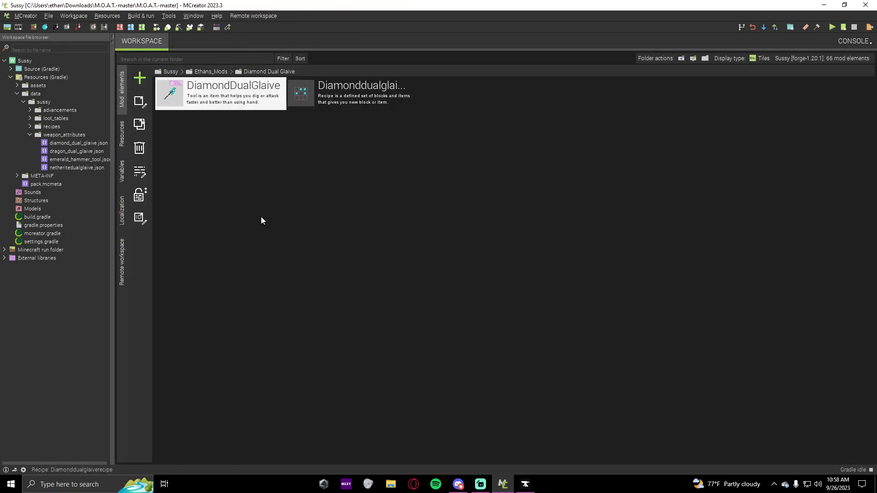
left_click(361, 93)
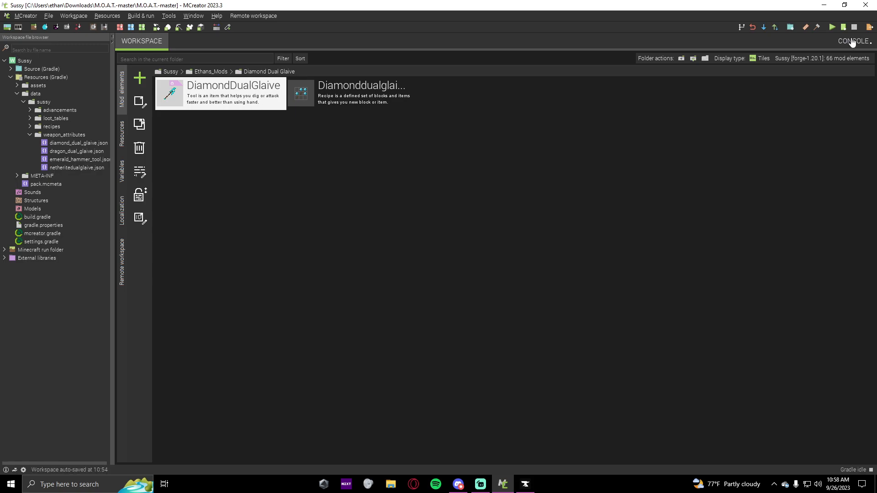
mouse_move(869, 28)
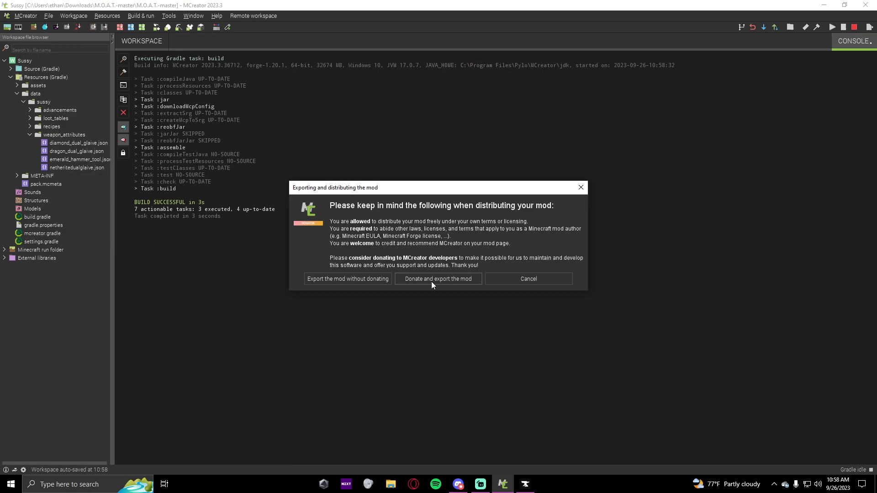
mouse_move(388, 273)
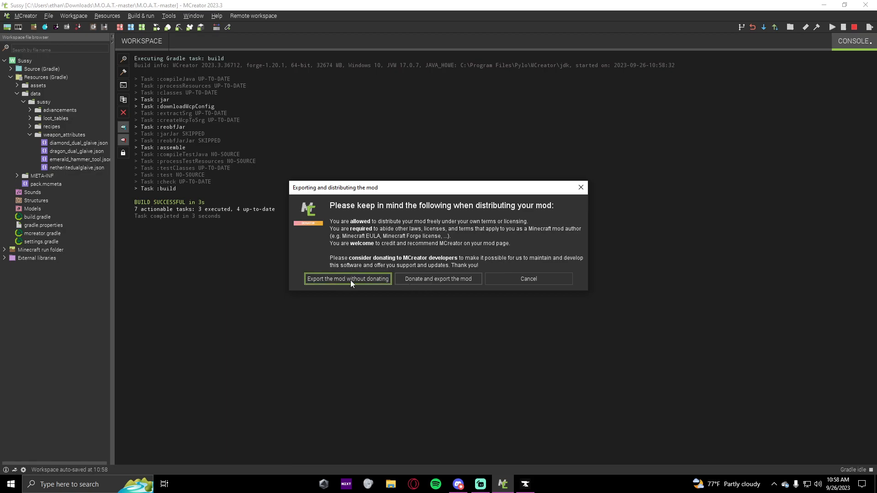
left_click(347, 278)
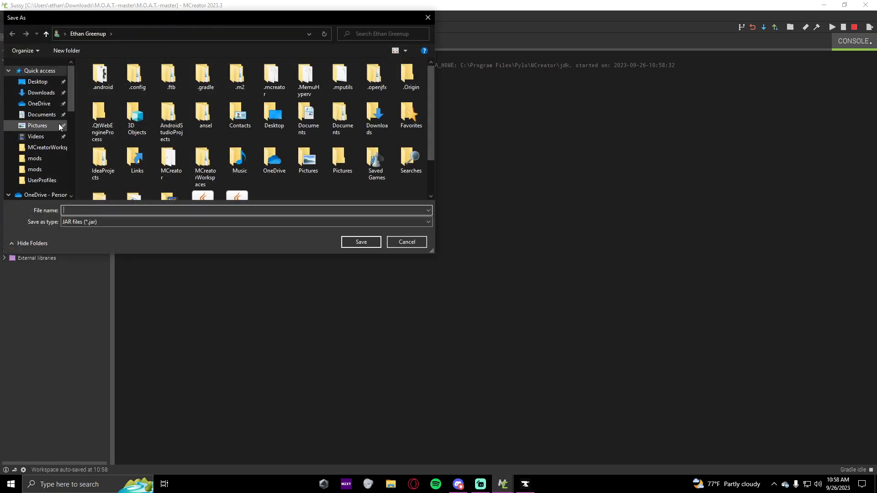
mouse_move(189, 100)
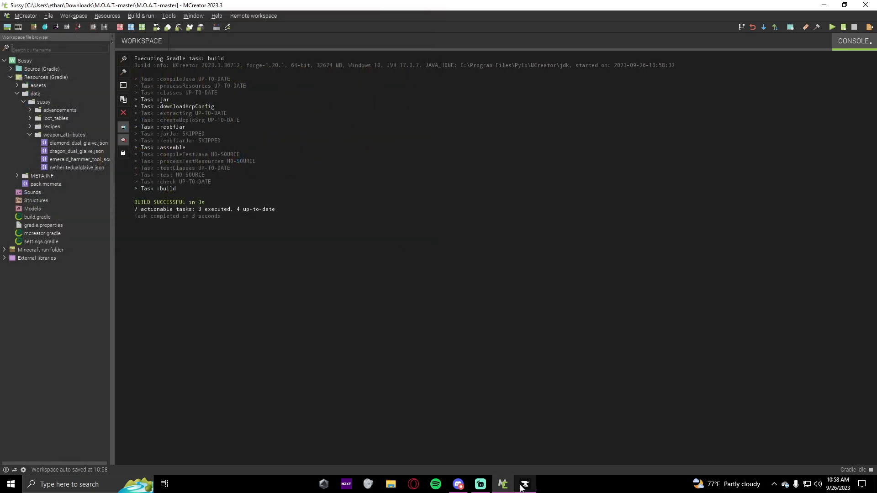
left_click(524, 484)
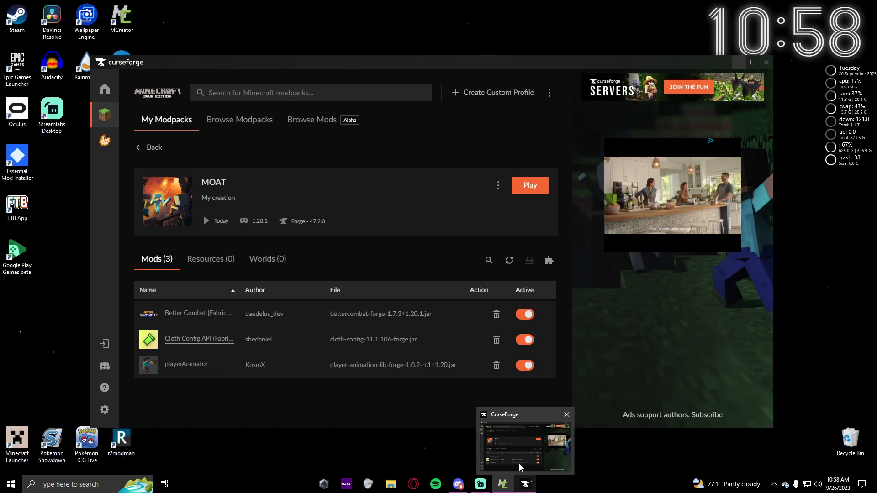
Step: Bring CurseForge forward to view the MOAT profile's Better Combat, Cloth Config and playerAnimator mods
left_click(502, 483)
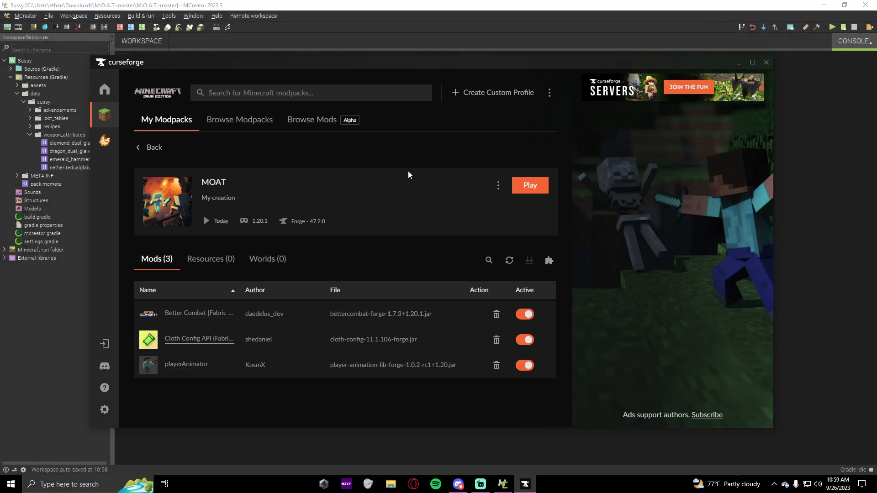
mouse_move(493, 92)
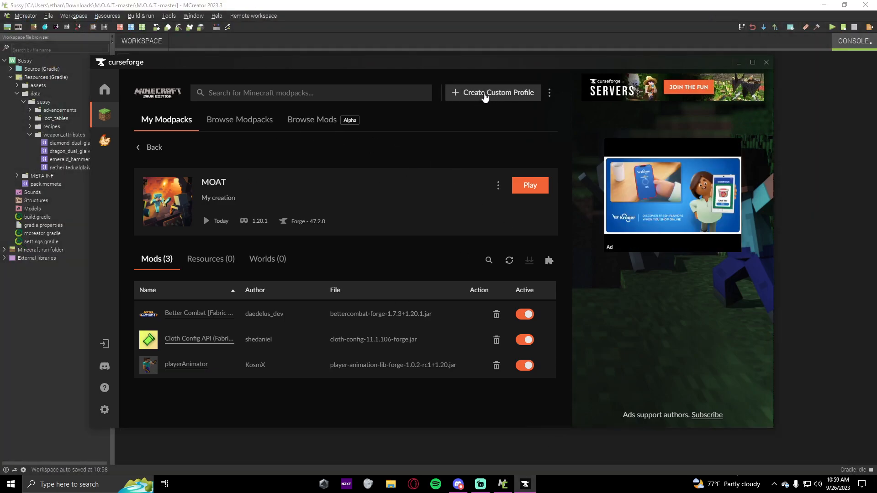
mouse_move(291, 224)
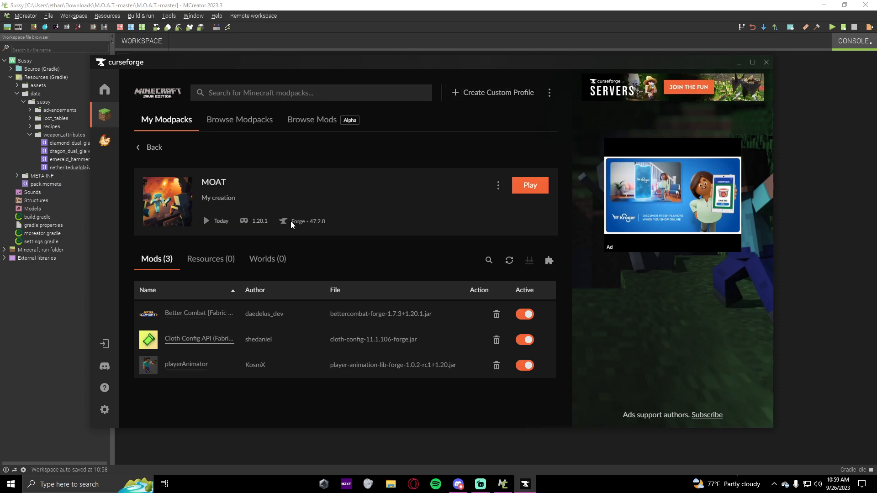
mouse_move(259, 220)
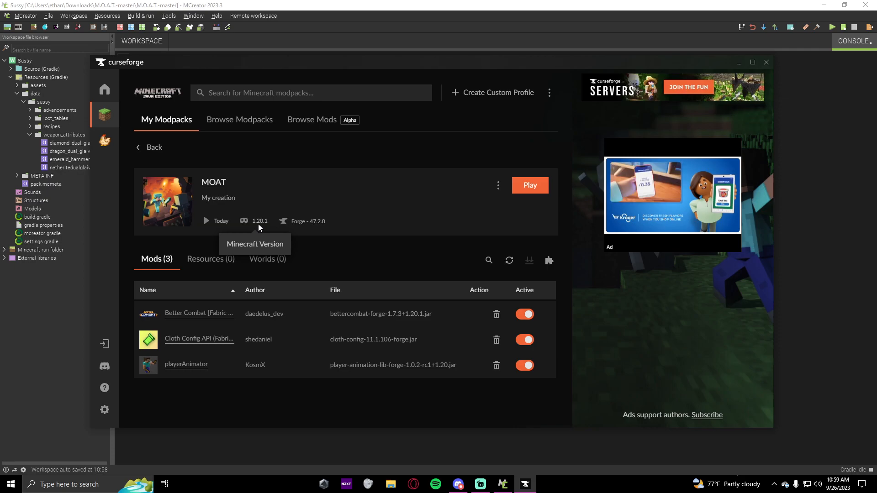
mouse_move(373, 252)
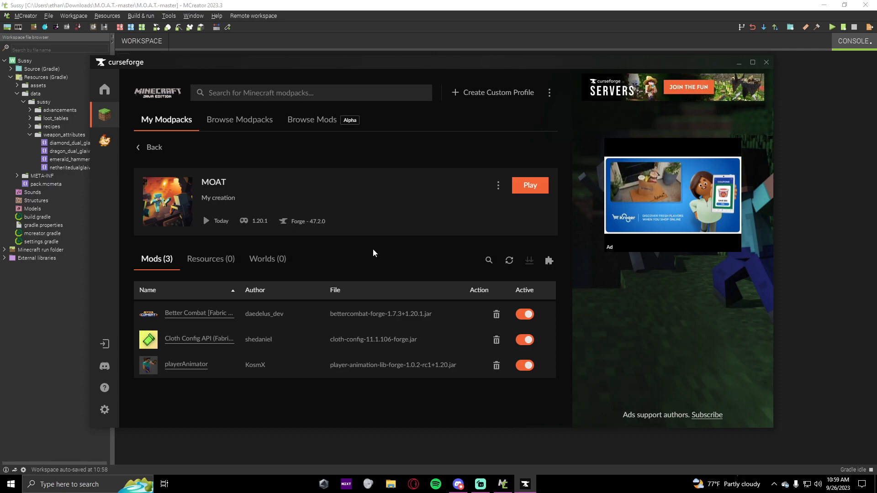
mouse_move(370, 246)
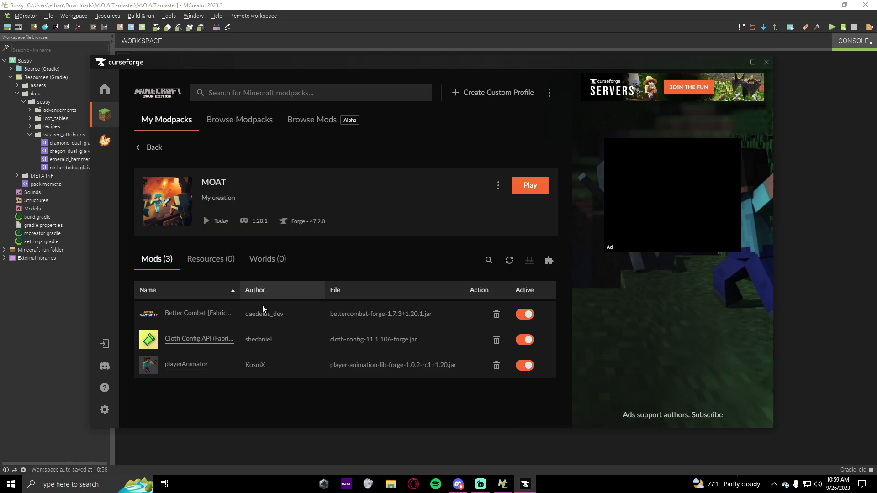
mouse_move(217, 318)
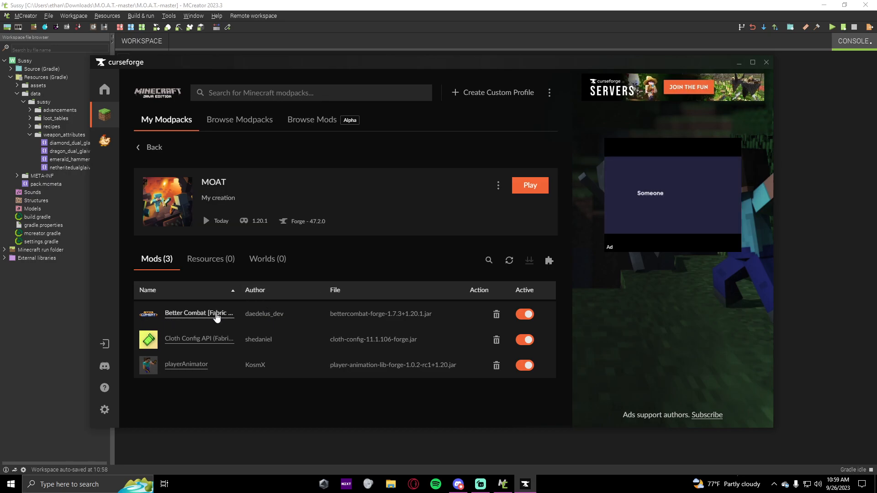
mouse_move(193, 357)
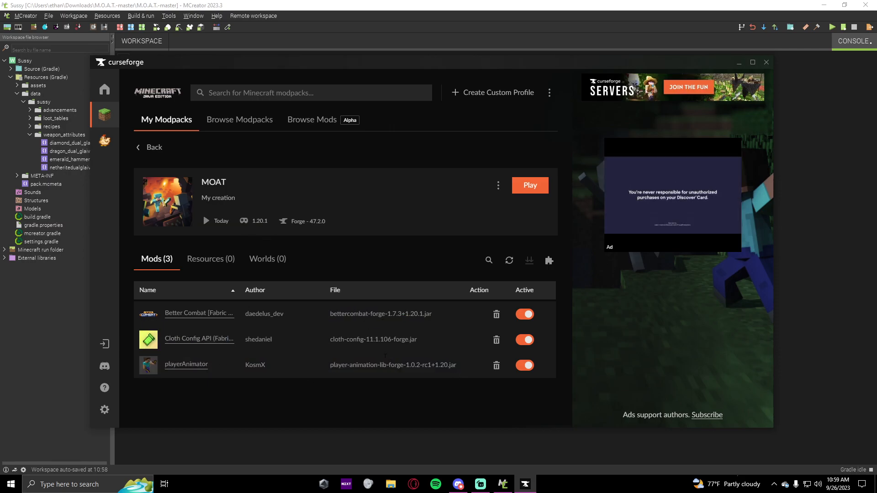
mouse_move(287, 247)
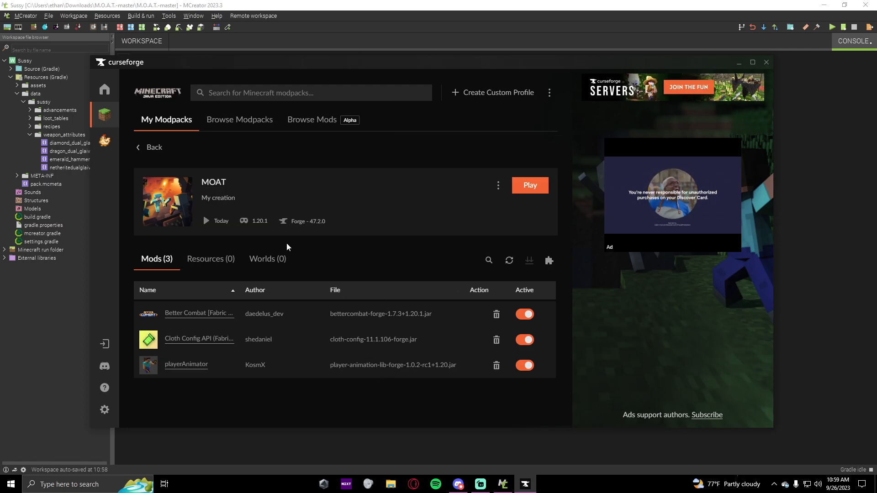
mouse_move(475, 327)
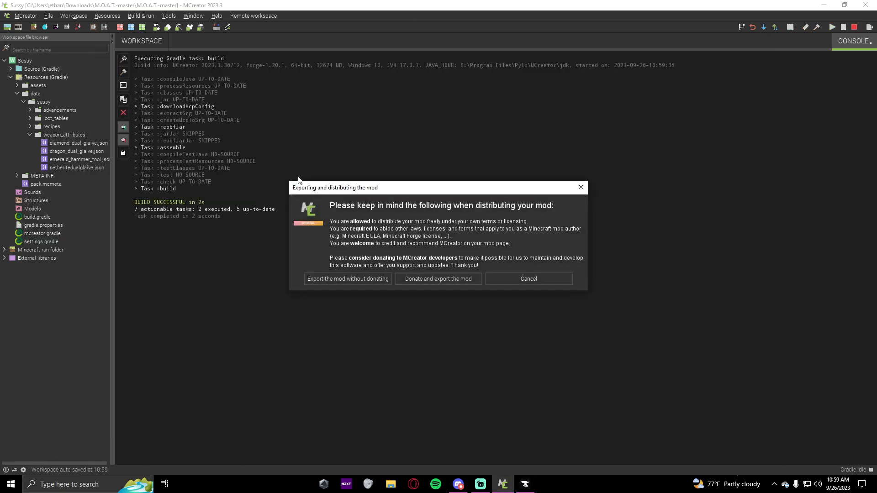
Step: Export the mod without donating, saving it to the Desktop as 'moat'
left_click(347, 278)
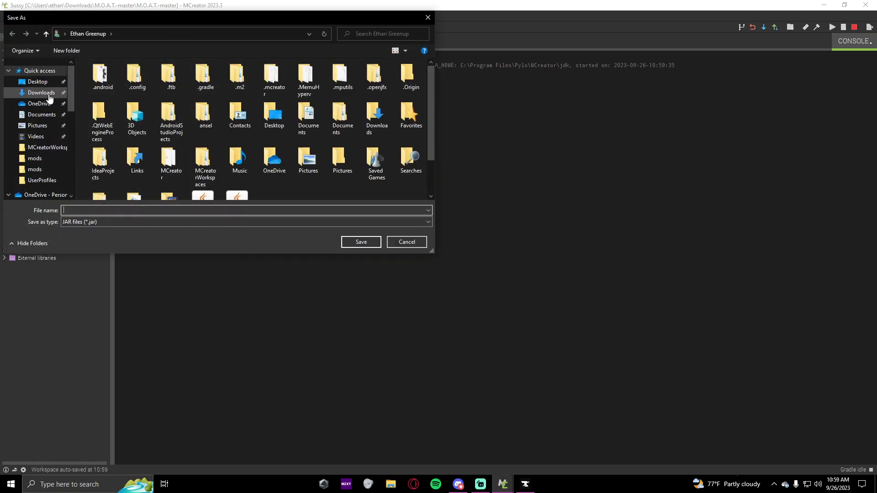
left_click(37, 81)
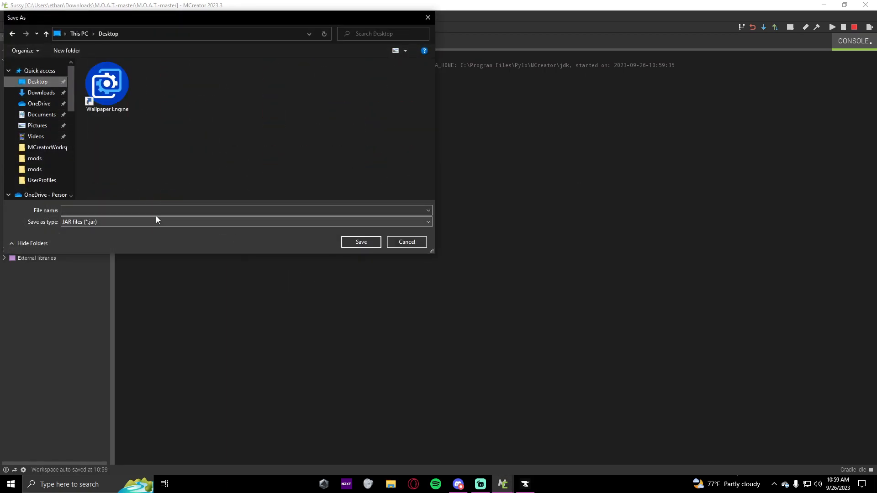
type("m")
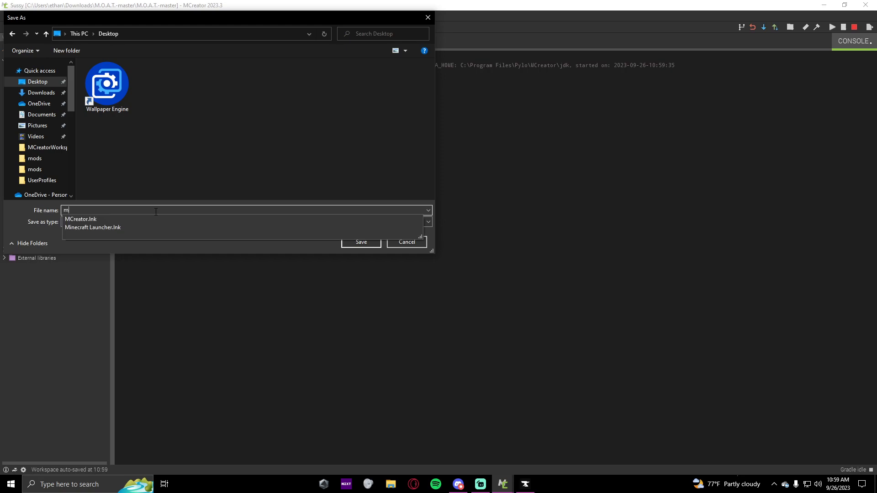
type("oat")
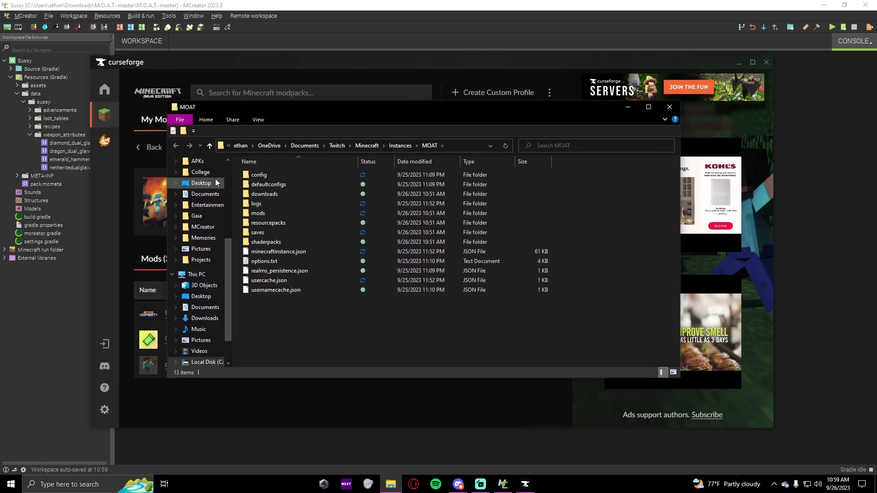
Step: Move moat.jar from the Desktop into MOAT's mods folder, replacing the old copy, then close Explorer
left_click(201, 183)
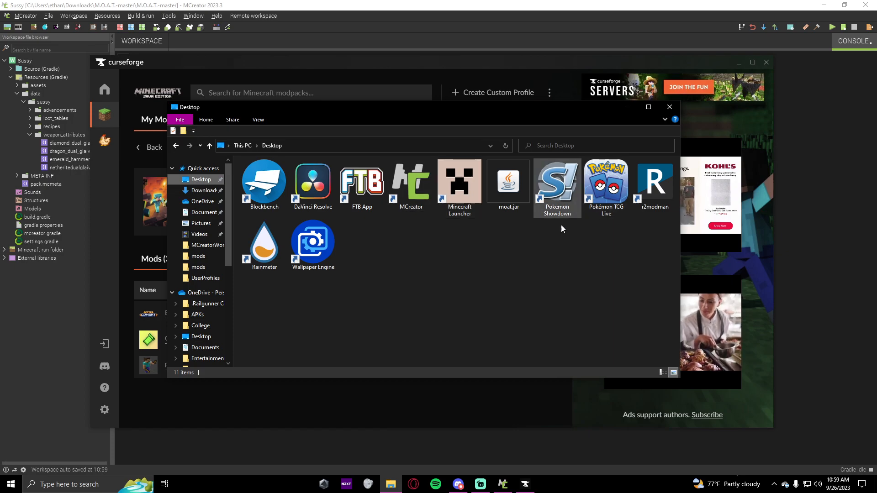
right_click(508, 182)
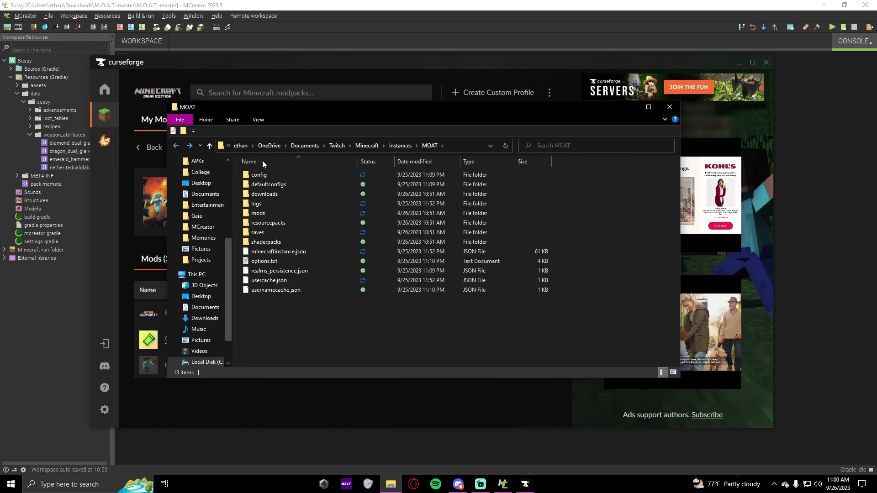
left_click(259, 213)
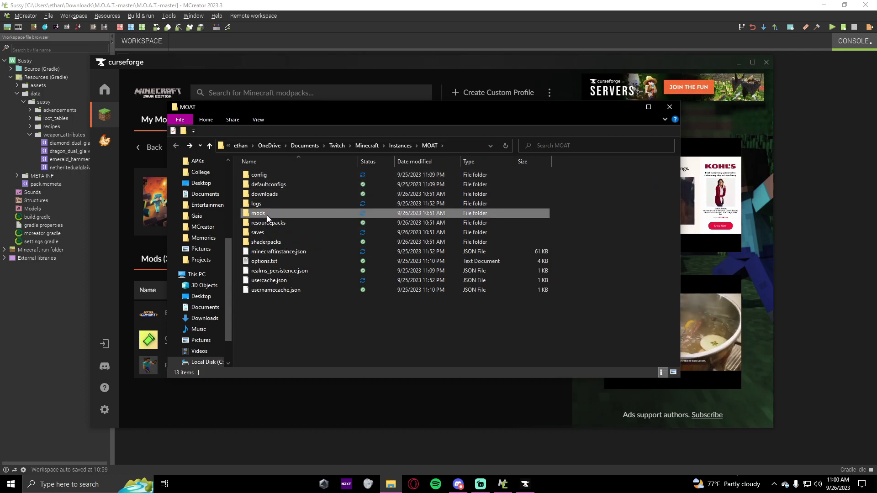
double_click(257, 214)
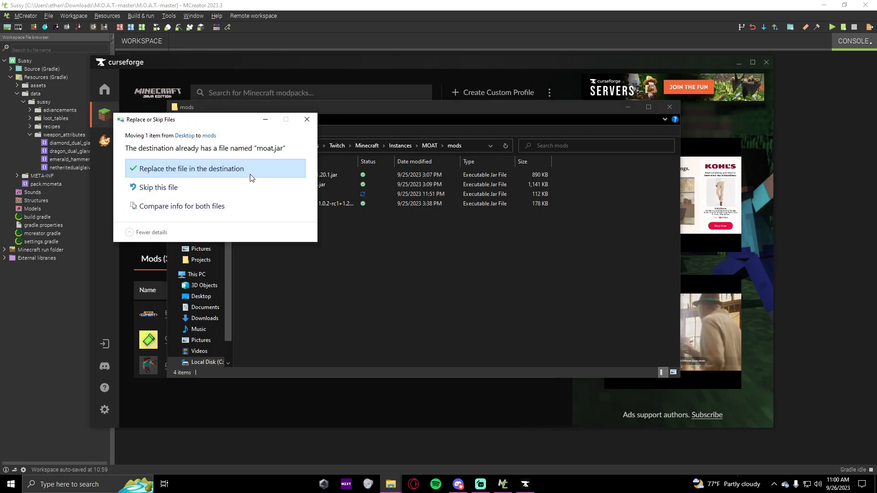
left_click(193, 168)
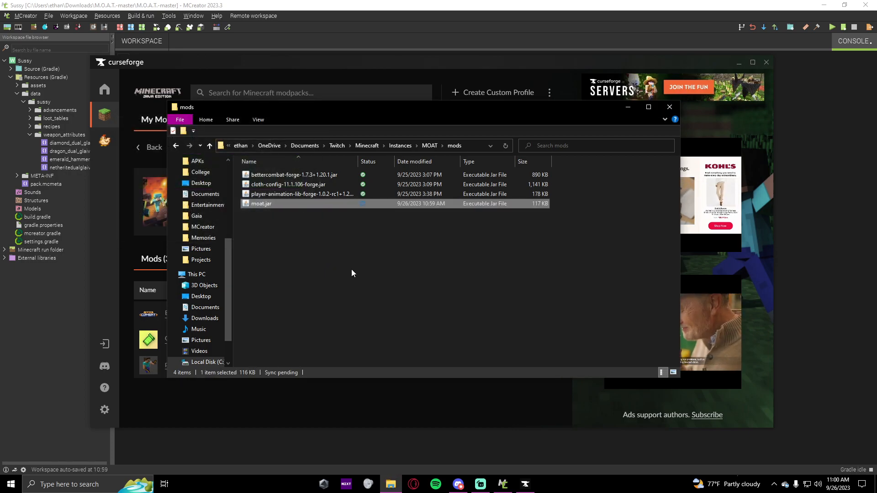
left_click(669, 107)
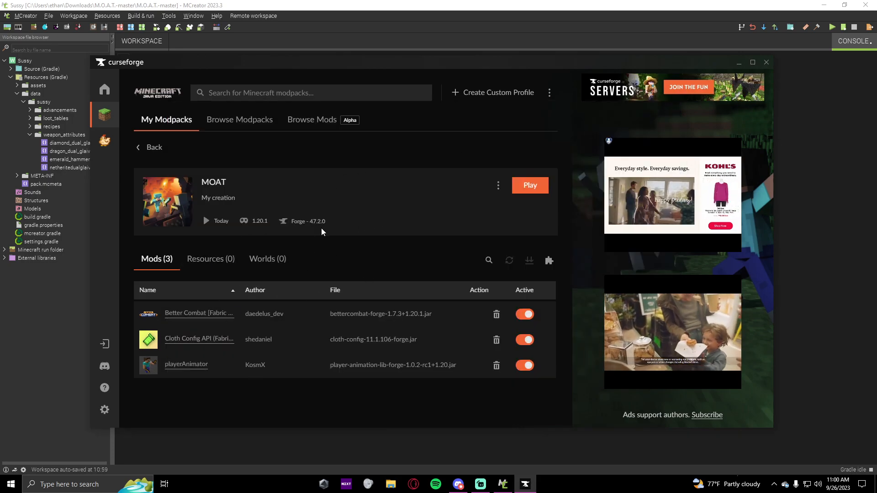
Step: Launch the MOAT profile in the Minecraft Launcher and minimize the launcher while it loads
left_click(529, 185)
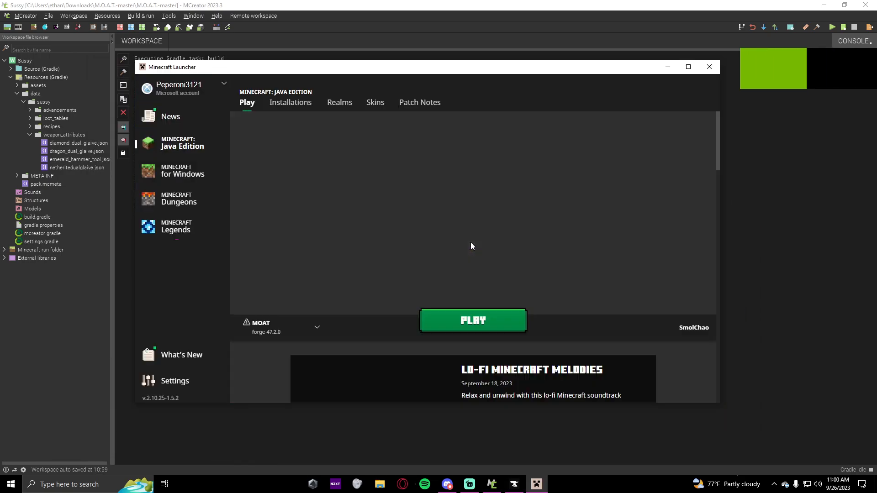
left_click(472, 321)
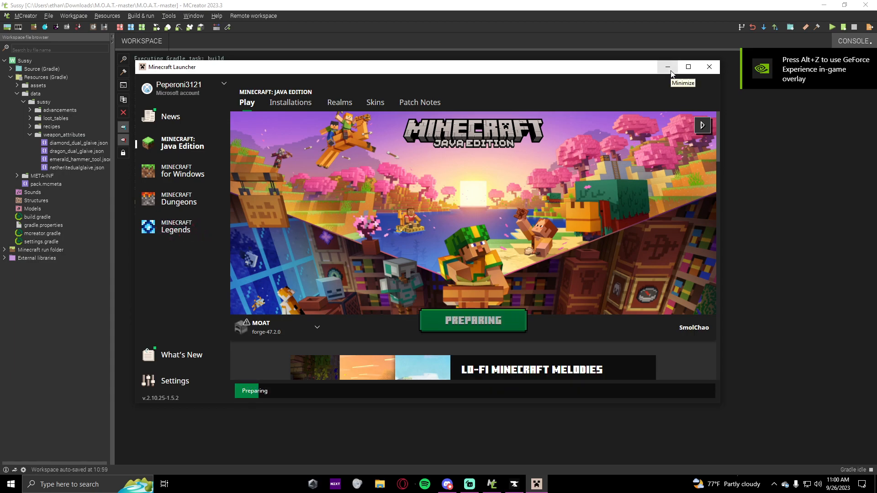
left_click(668, 67)
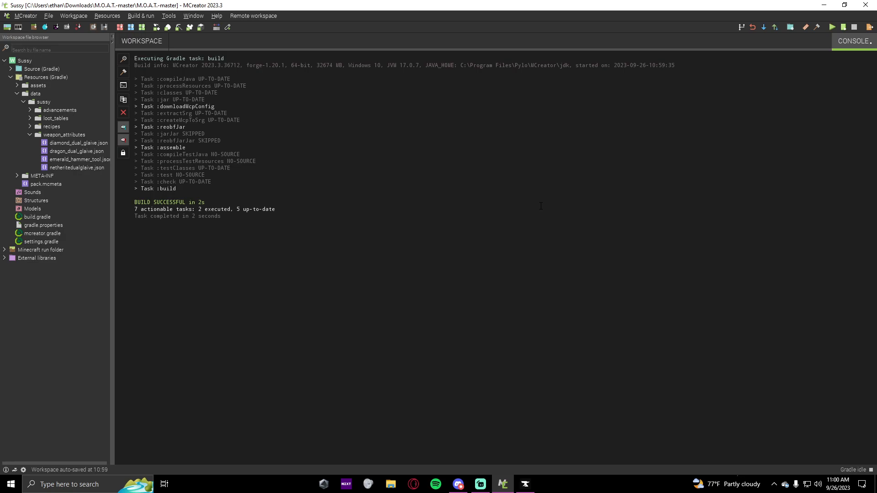
Step: Load New World, view the held glaive, and open the creative inventory's Search Items tab
left_click(833, 27)
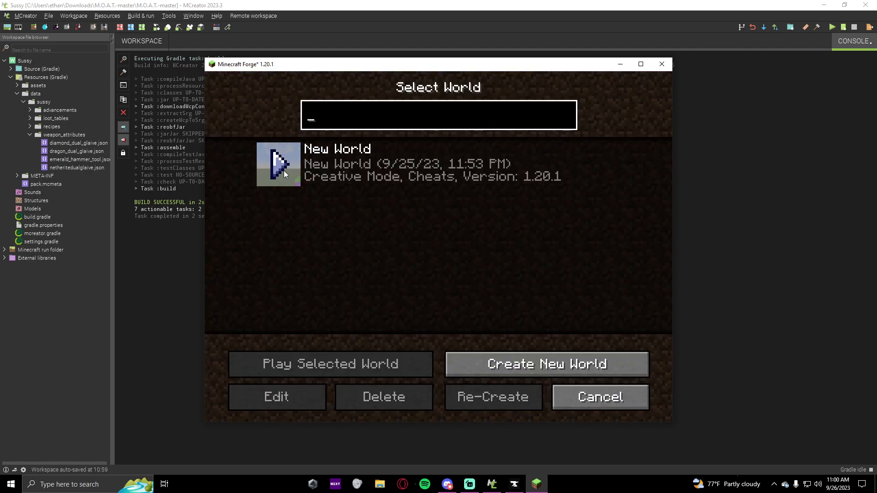
left_click(333, 364)
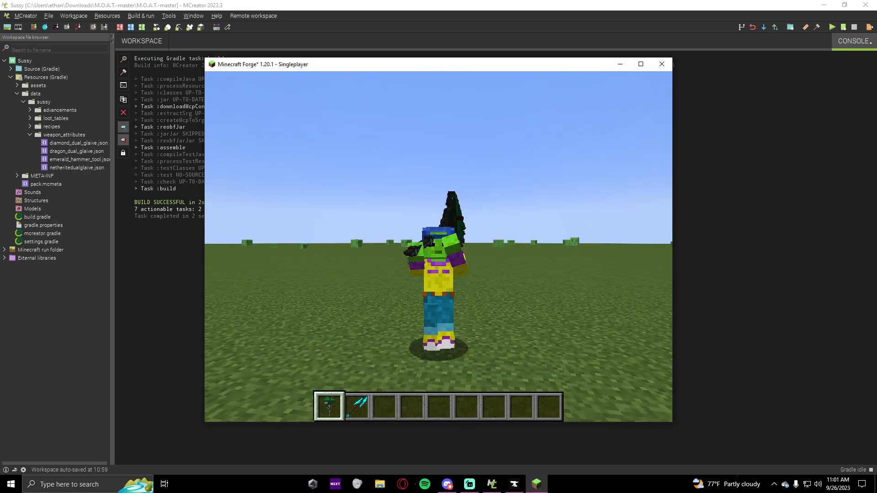
key("e")
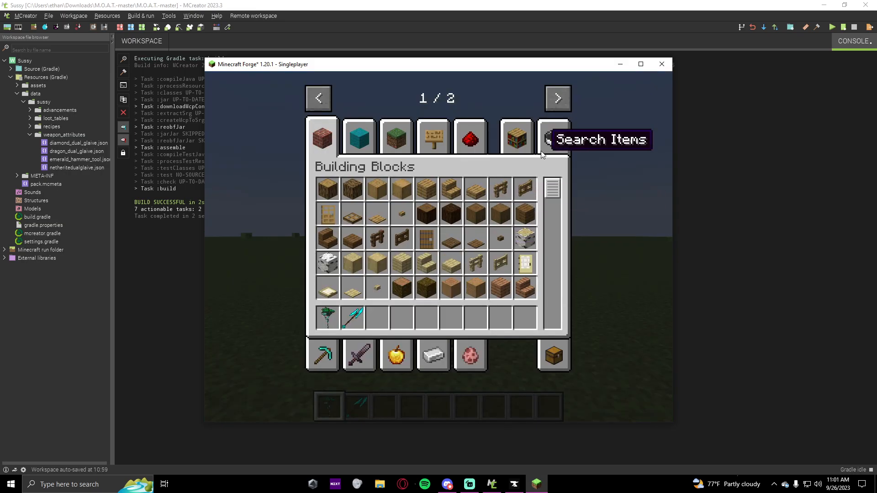
left_click(556, 98)
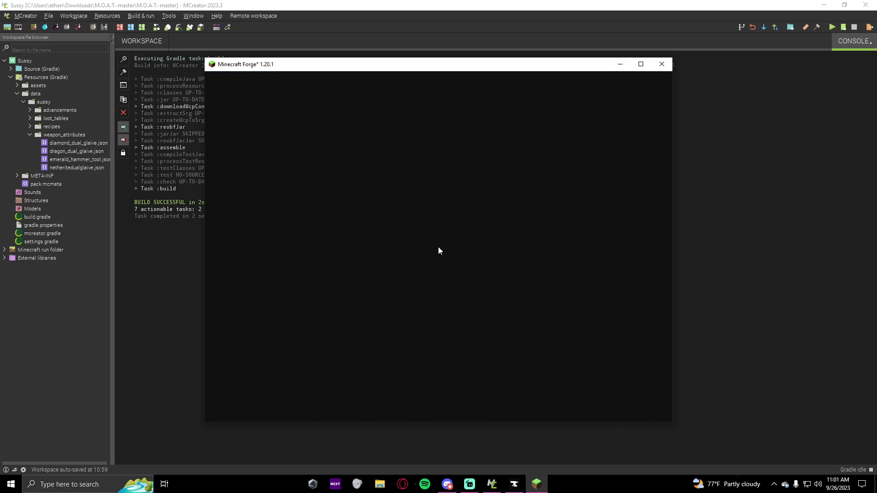
Step: Return to MCreator and select the DiamondDualGlaive recipe element in the workspace
left_click(662, 64)
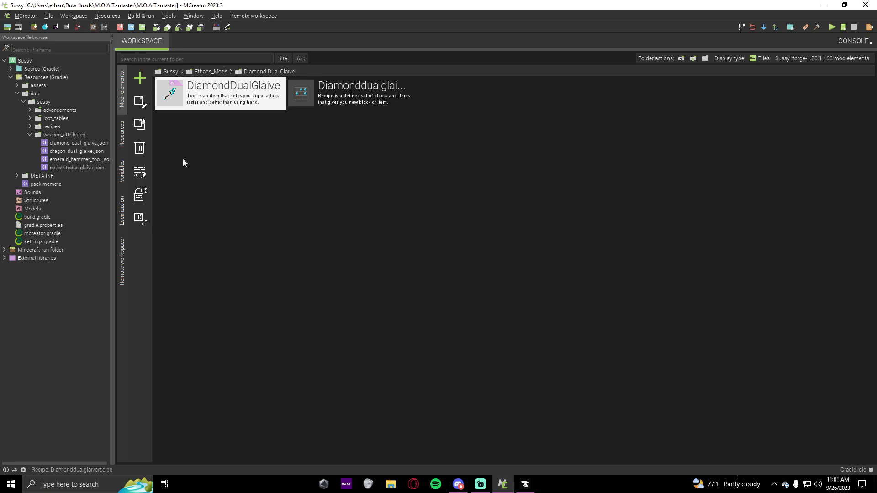
left_click(353, 93)
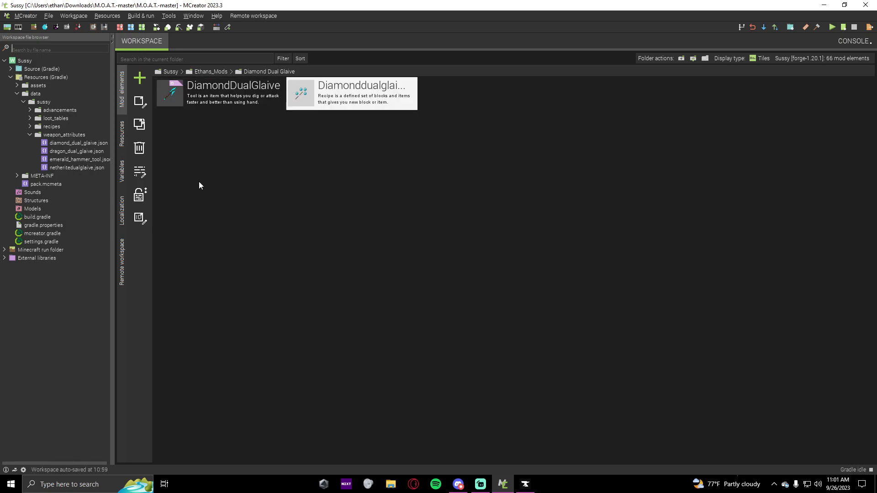